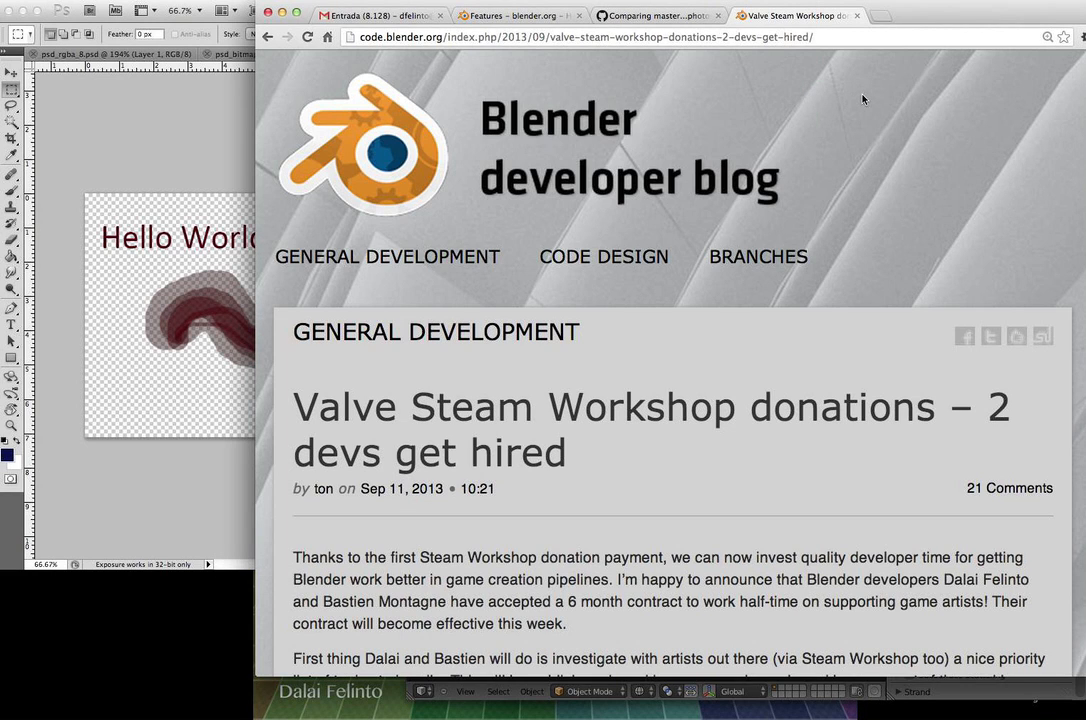
# - Scroll through the Steam Workshop donations article on code.blender.org
pyautogui.scroll(-3)
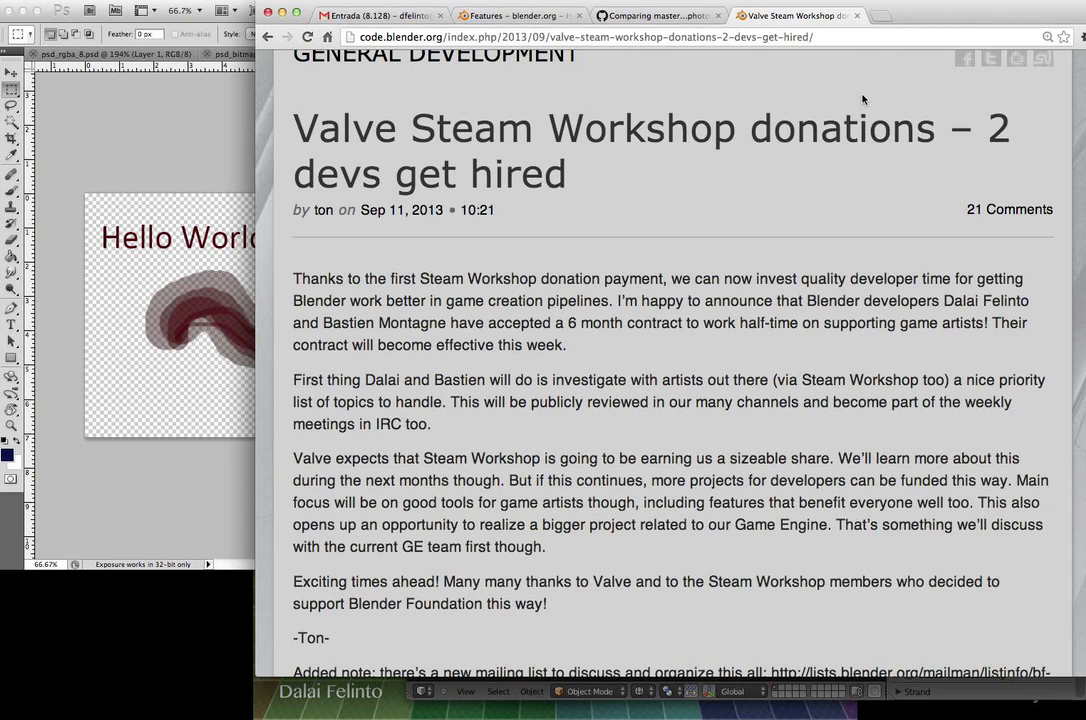
pyautogui.scroll(-3)
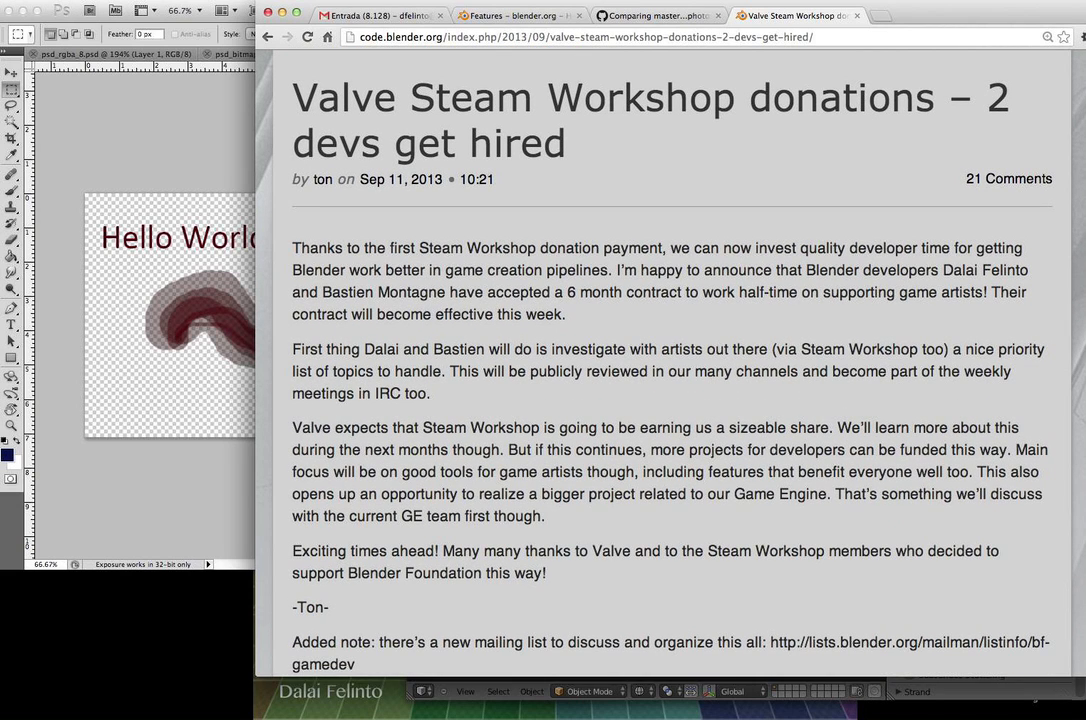
pyautogui.scroll(-3)
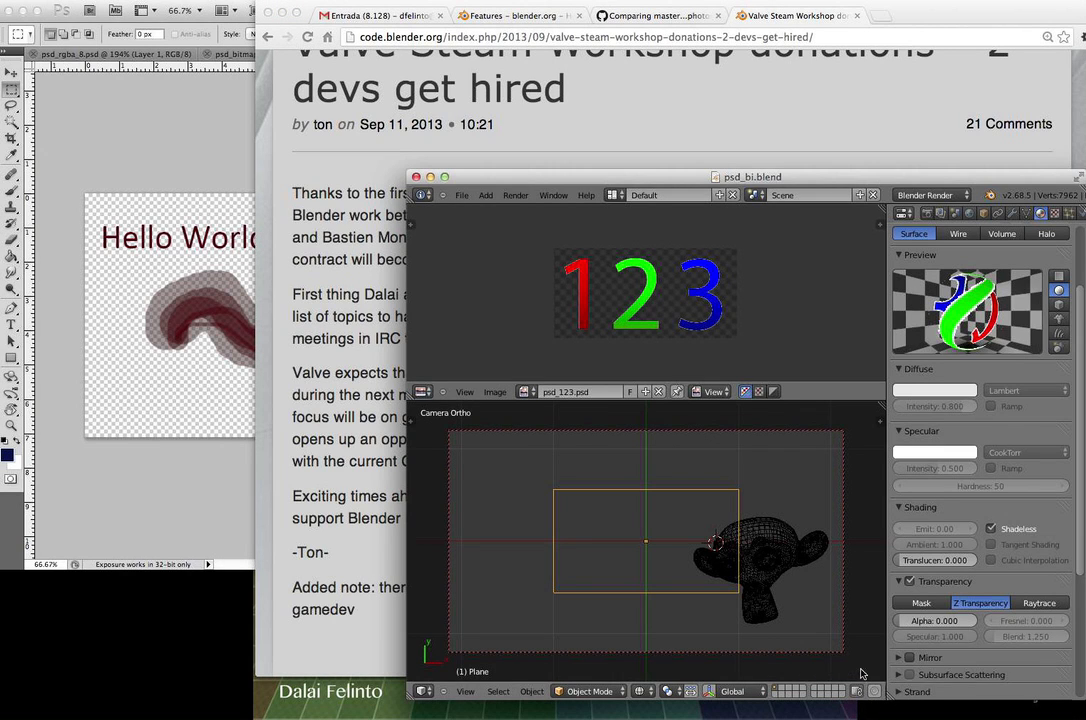
pyautogui.moveTo(588, 284)
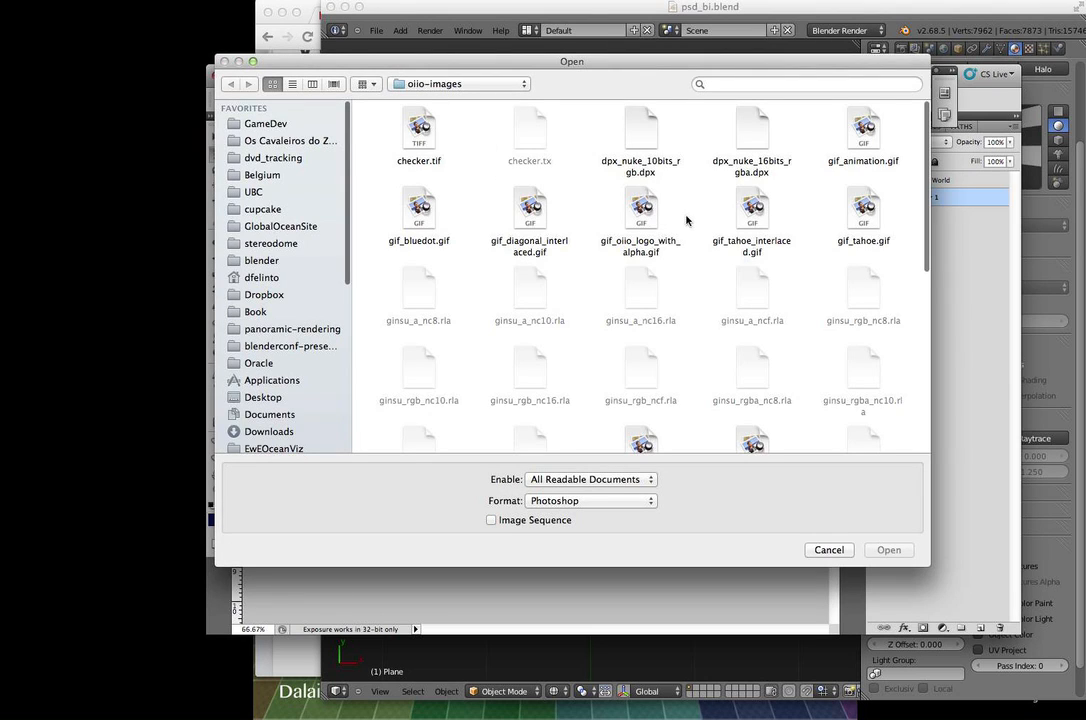
# - Browse the oiio-images folder for the PSD files and bring hello.psd to front
pyautogui.scroll(-3)
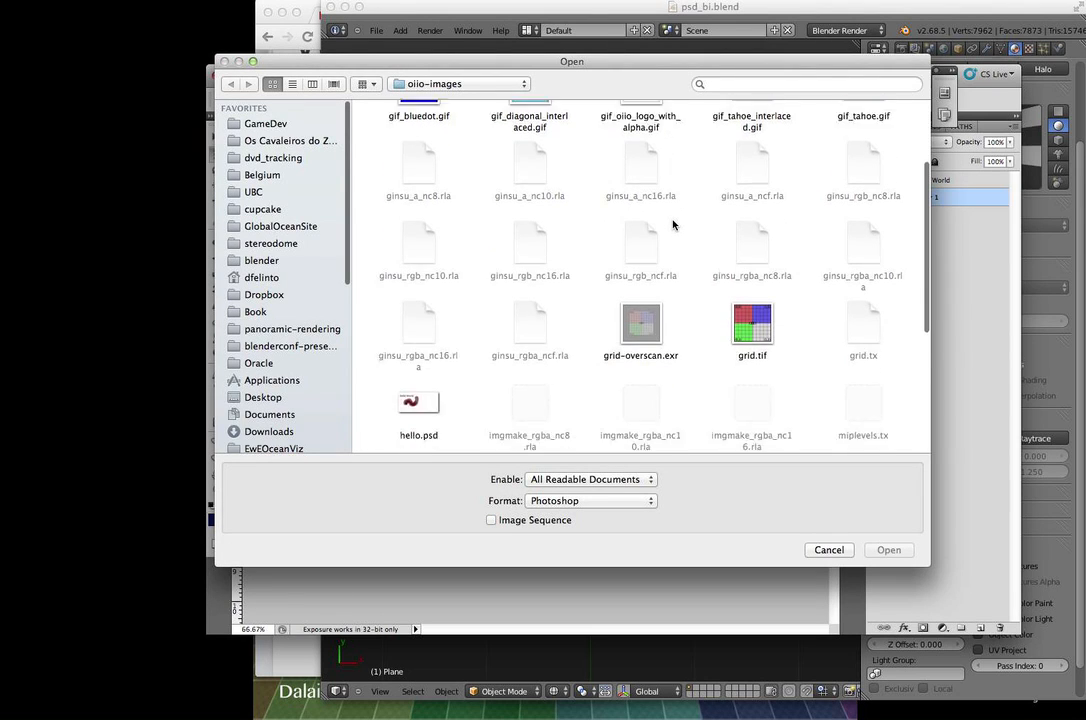
pyautogui.scroll(-3)
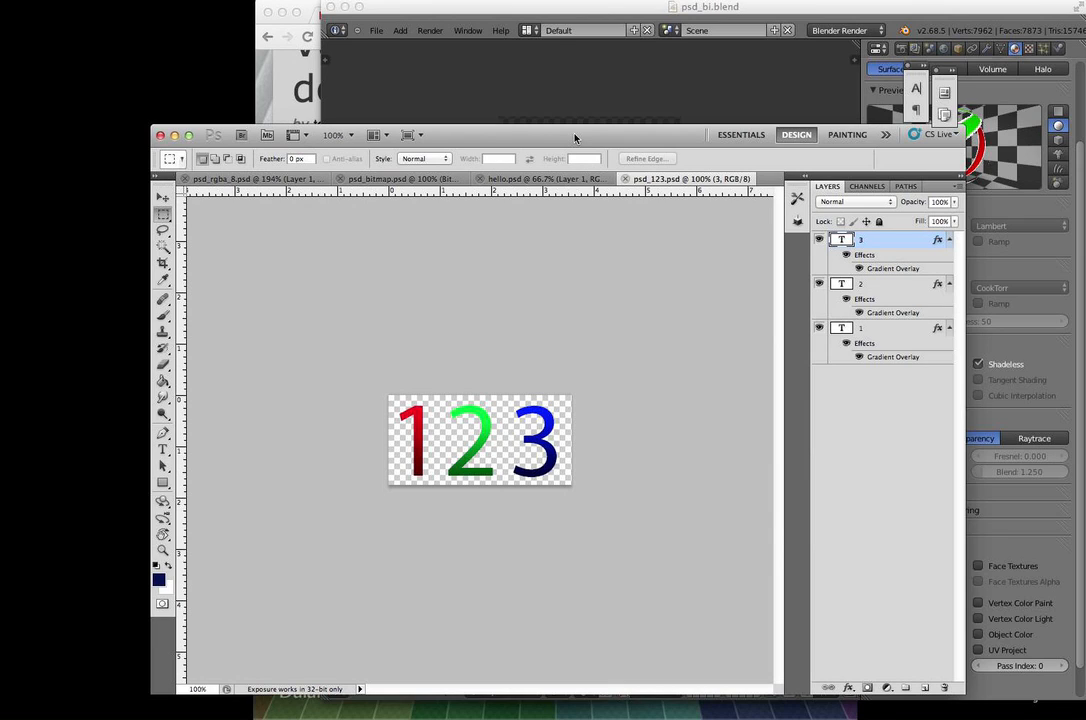
pyautogui.moveTo(541, 183)
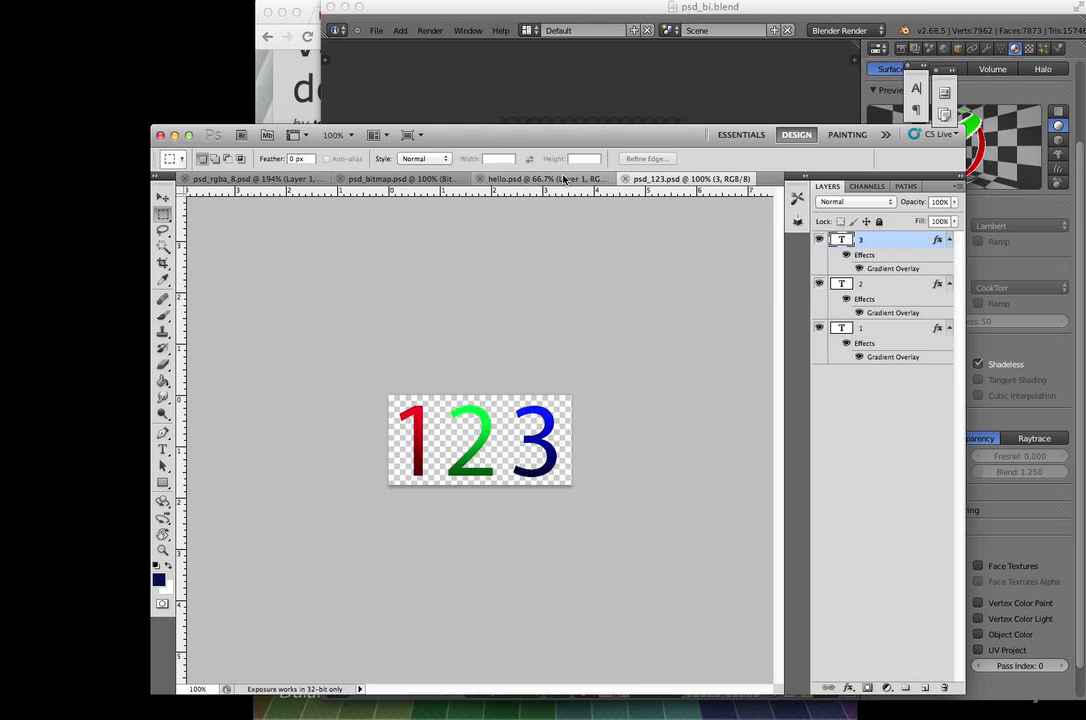
pyautogui.click(540, 178)
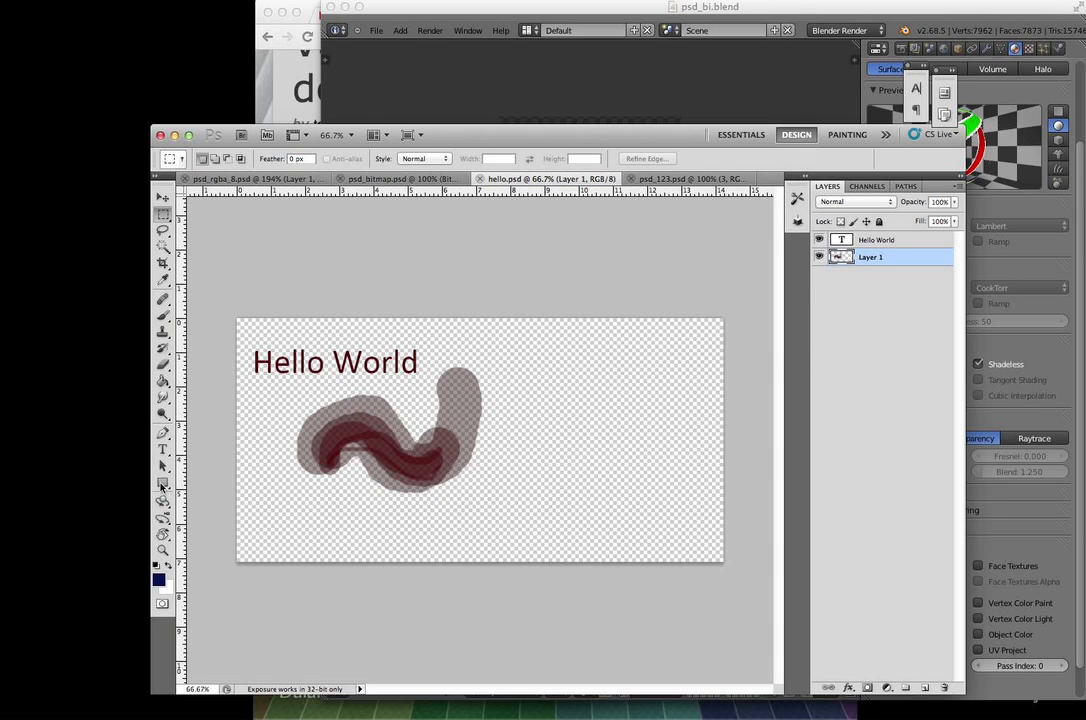
# - Add a text caption with the typed name below the wavy stroke in hello.psd
pyautogui.click(161, 445)
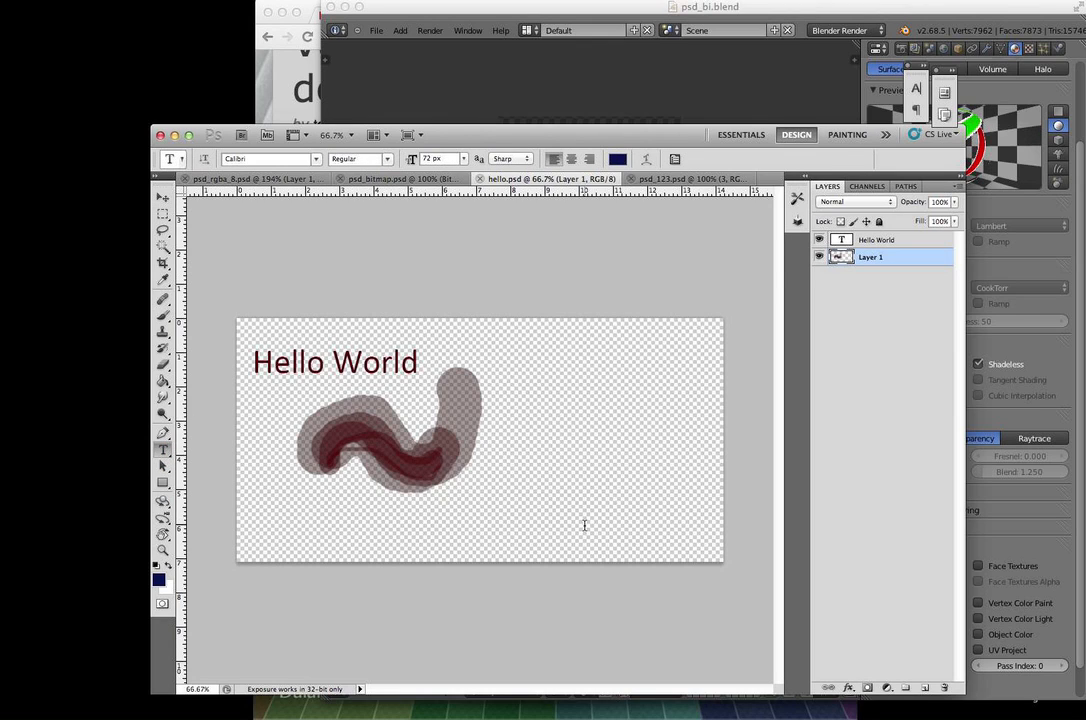
pyautogui.write('D')
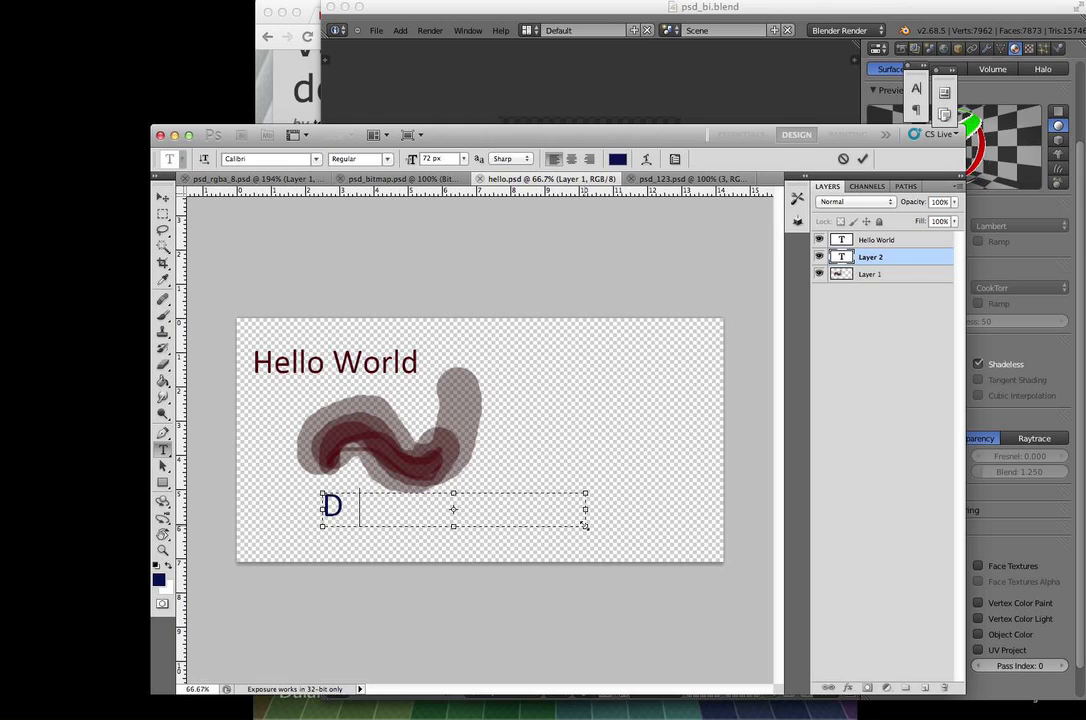
pyautogui.write('alai FElinto')
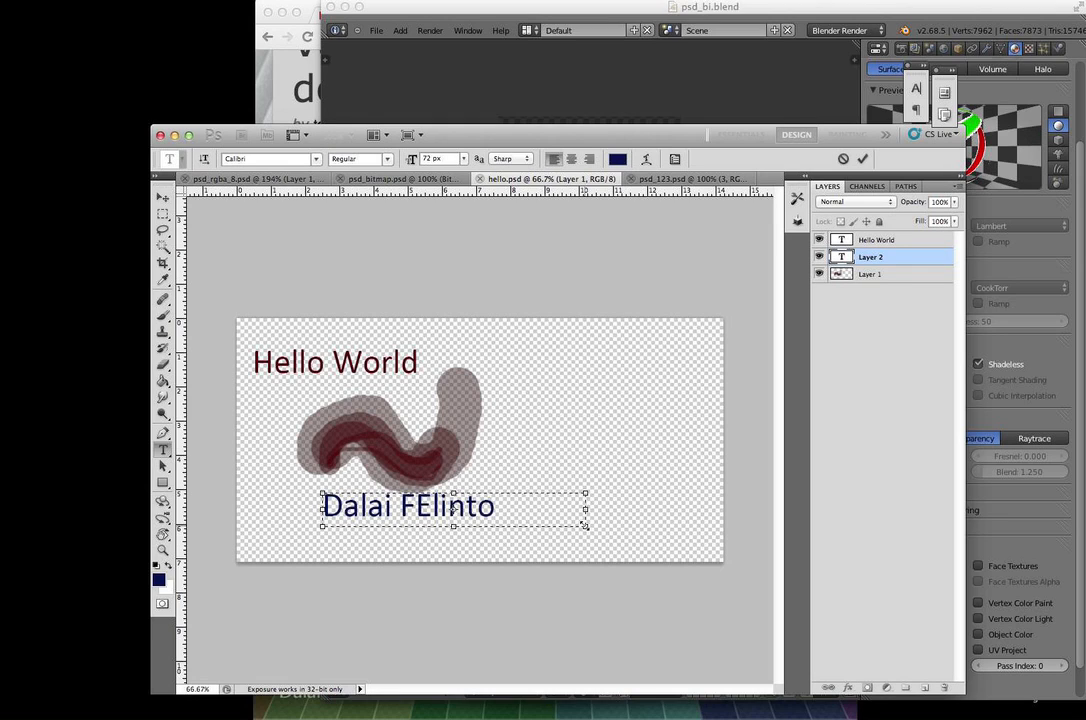
pyautogui.write('Felinto')
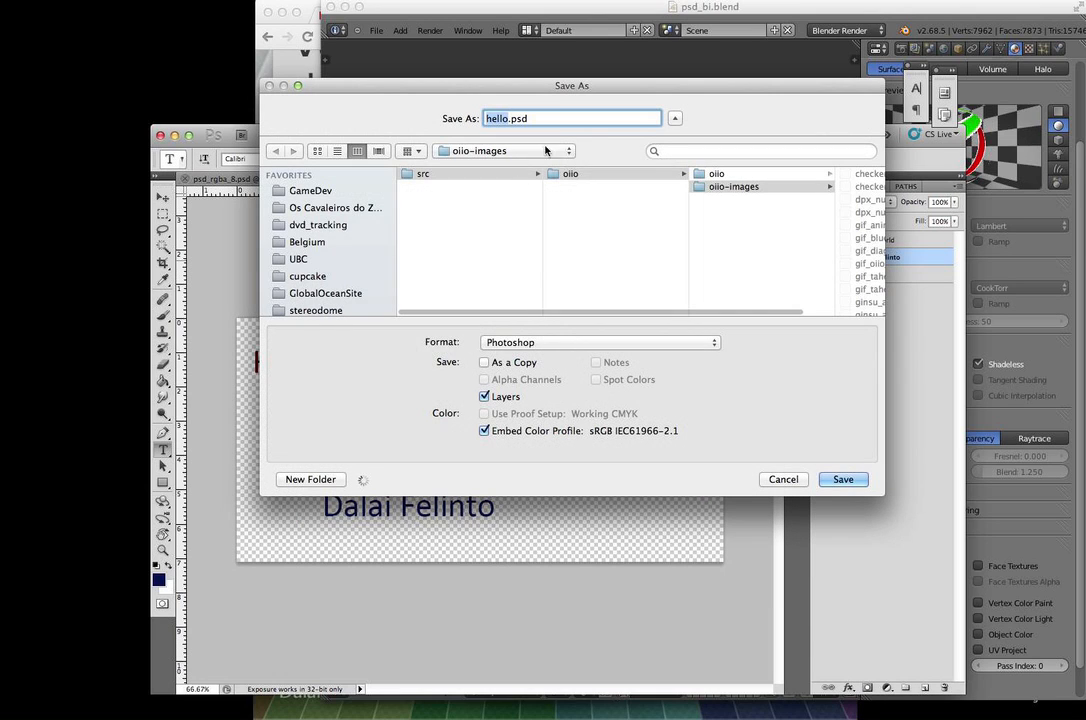
# - Overwrite hello.psd, keeping maximum compatibility in Photoshop Format Options
pyautogui.click(842, 479)
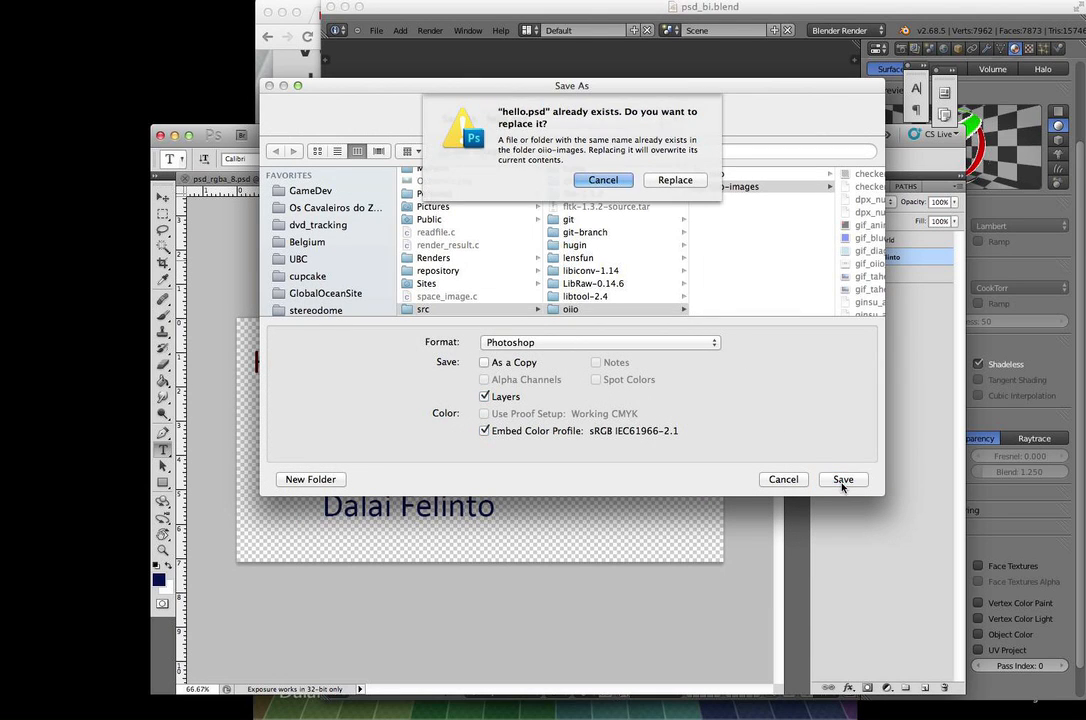
pyautogui.click(842, 479)
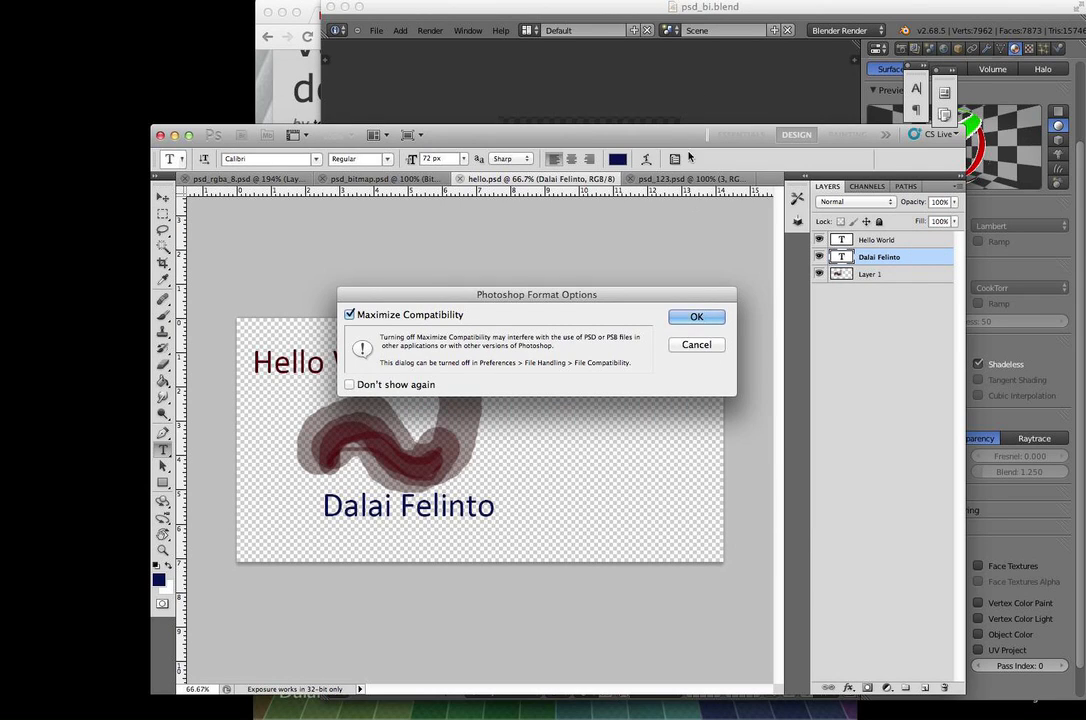
pyautogui.click(696, 317)
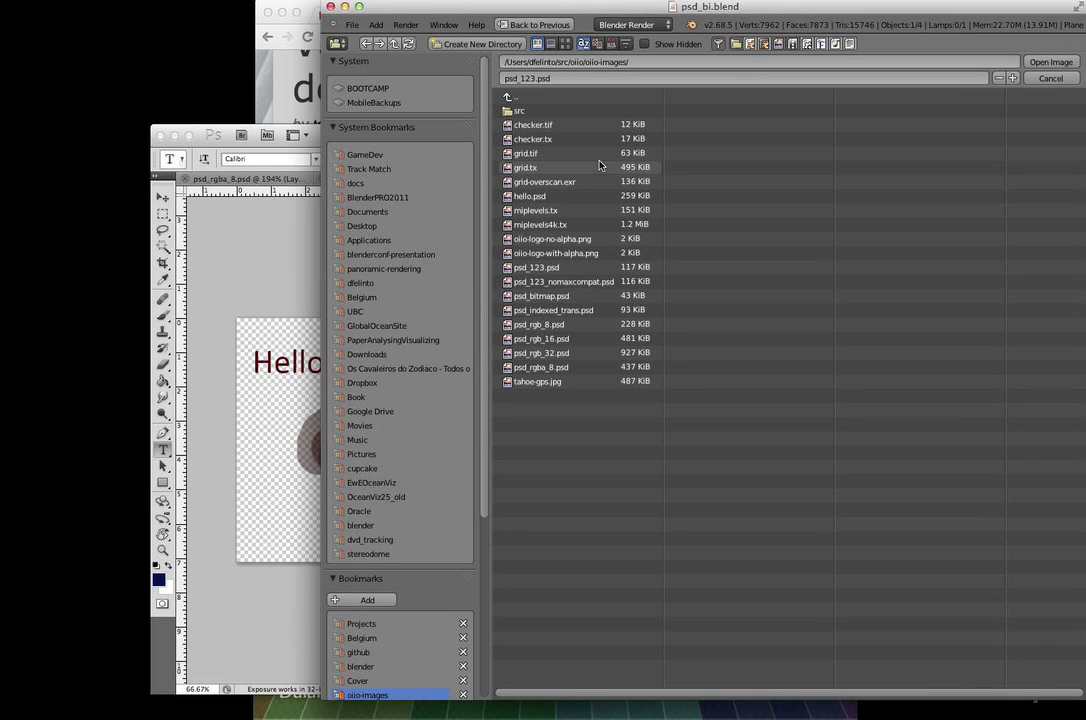
# - Open hello.psd from oiio-images in Blender's image view
pyautogui.click(563, 43)
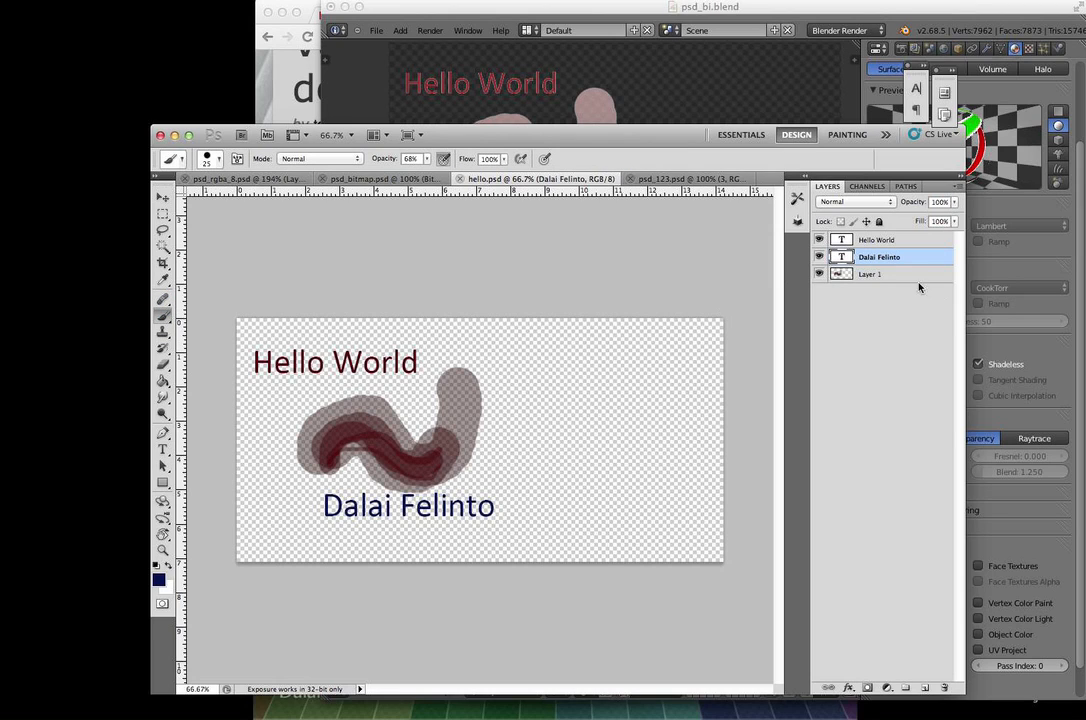
# - Paint a blue smiley face on Layer 1 beside the stroke
pyautogui.click(870, 274)
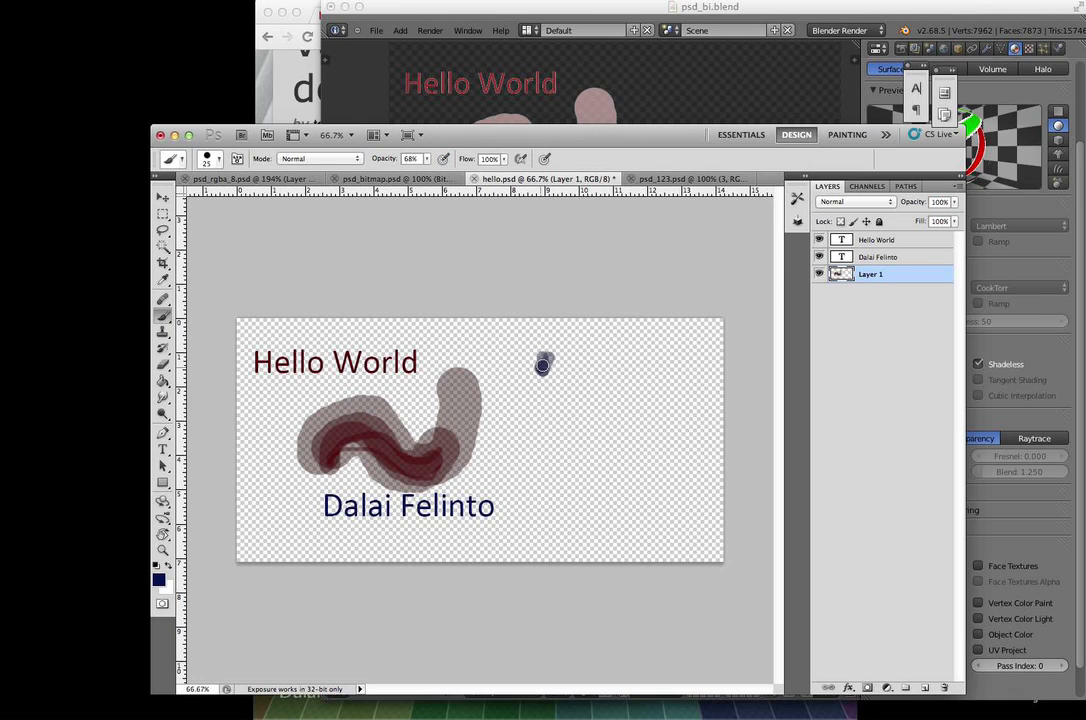
pyautogui.click(613, 360)
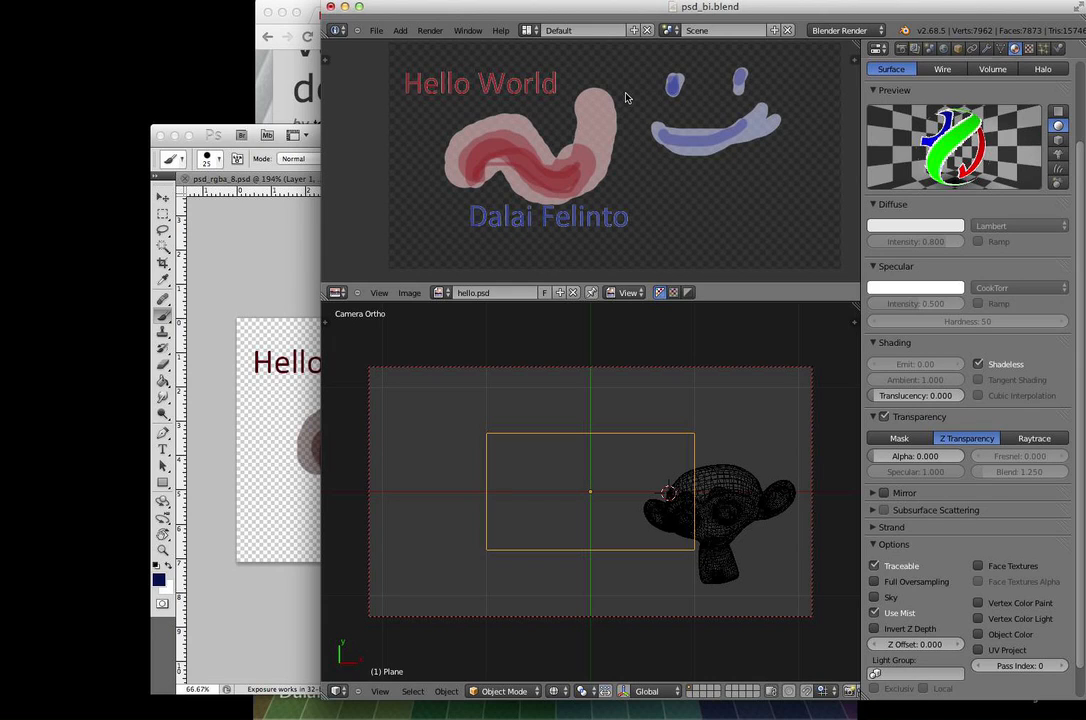
pyautogui.moveTo(938, 345)
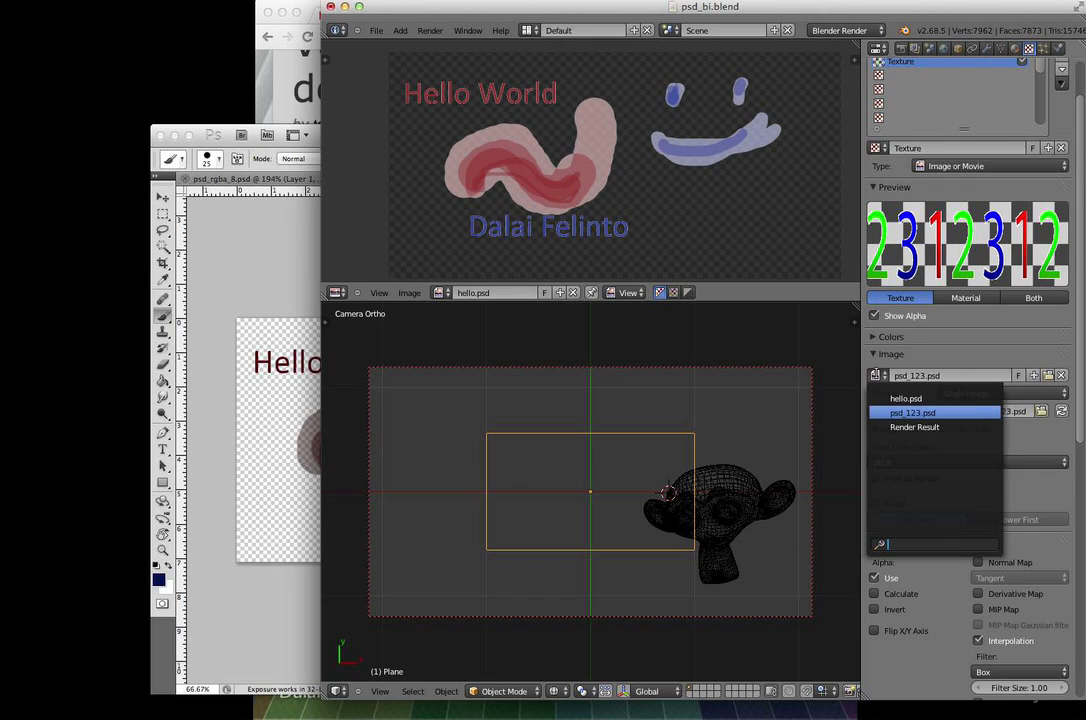
# - Set the texture image to hello.psd and view the scene in Rendered shading
pyautogui.click(908, 398)
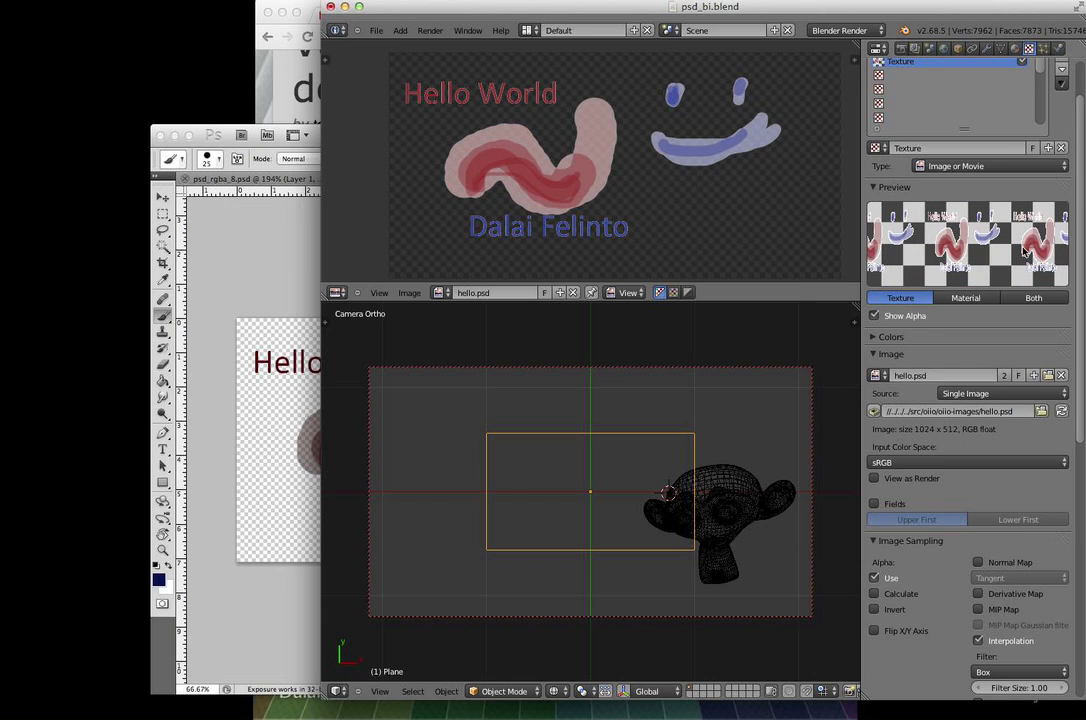
pyautogui.click(574, 691)
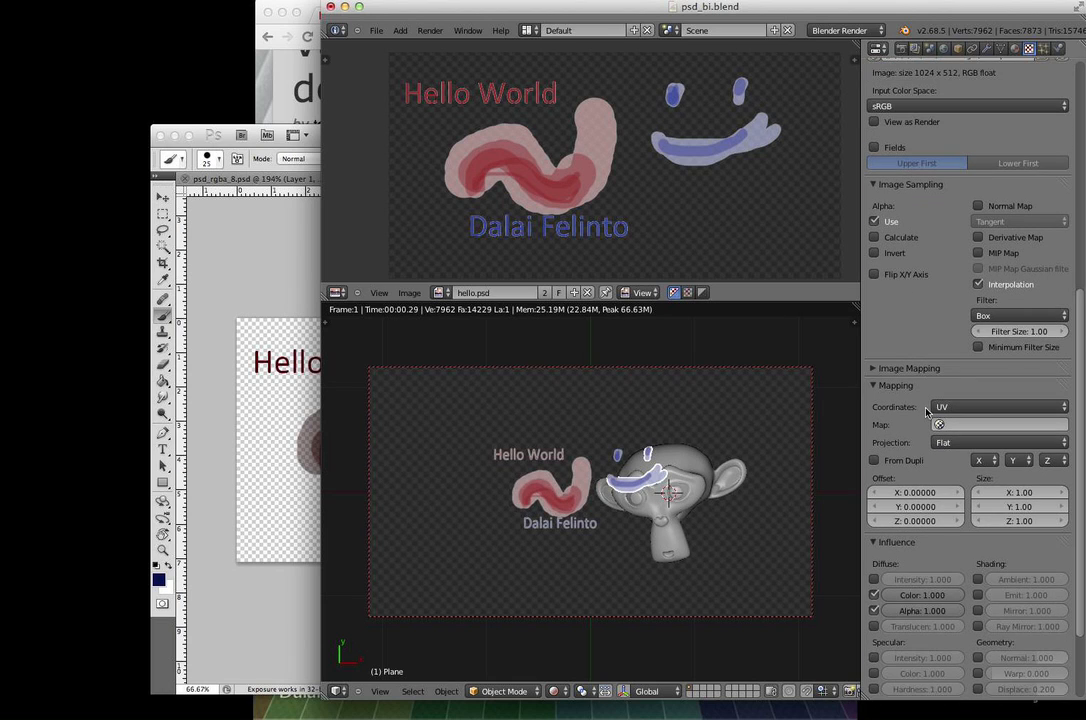
pyautogui.scroll(-3)
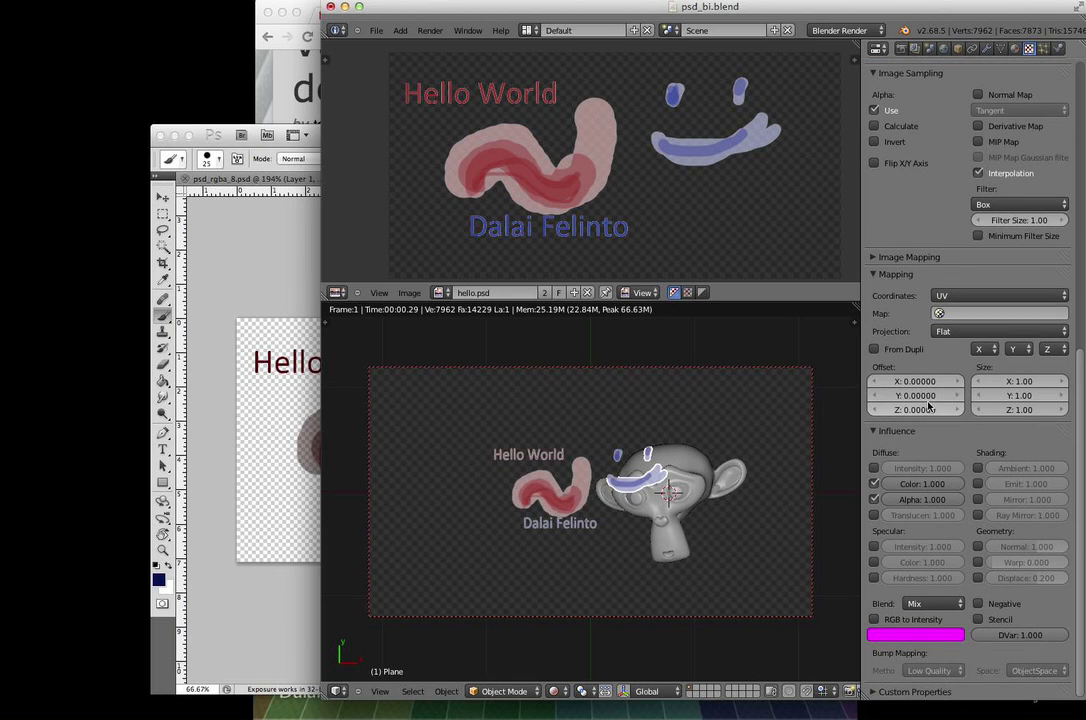
pyautogui.moveTo(575, 404)
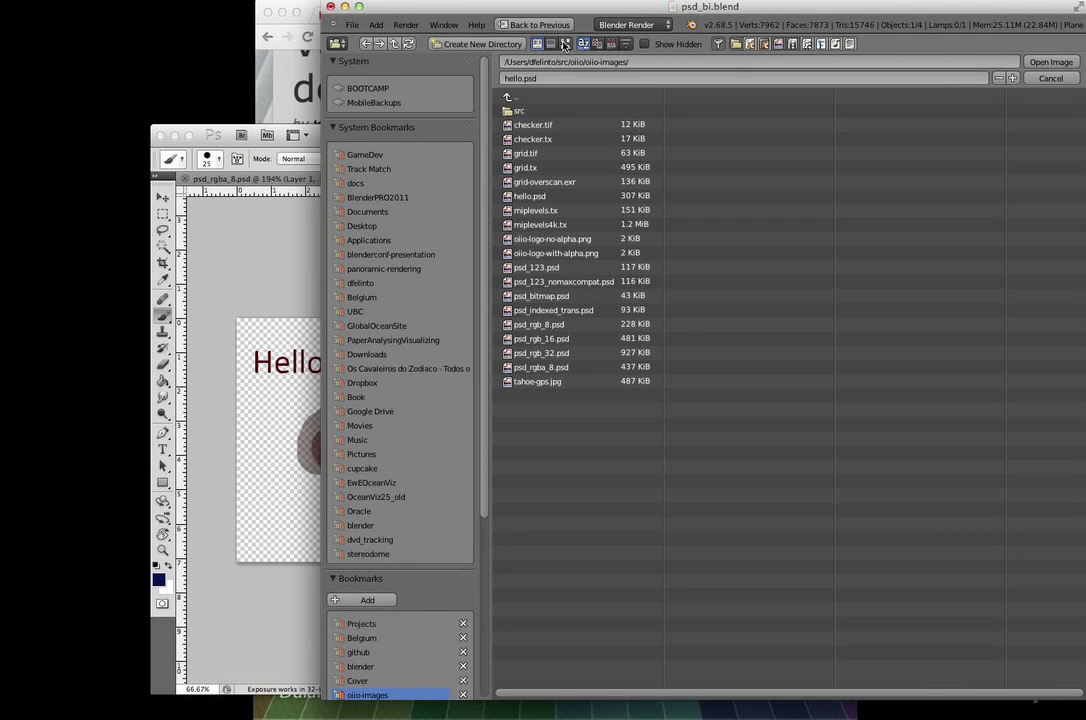
# - Preview PSD files as thumbnails and load psd_123.psd as the texture image
pyautogui.click(565, 44)
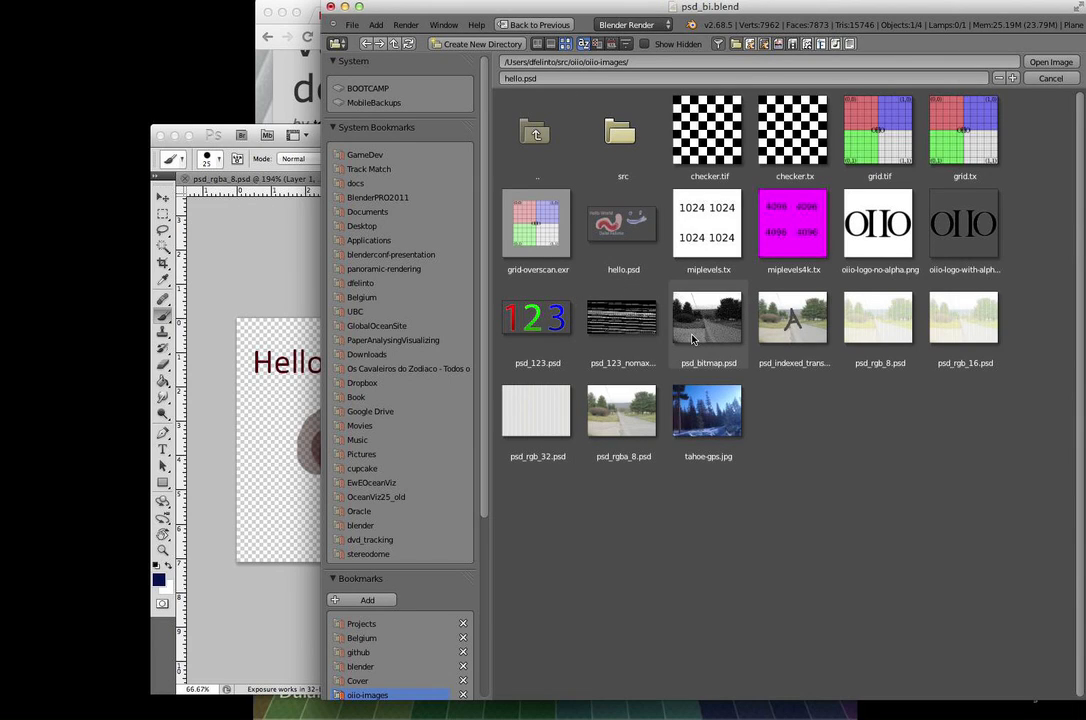
pyautogui.moveTo(697, 320)
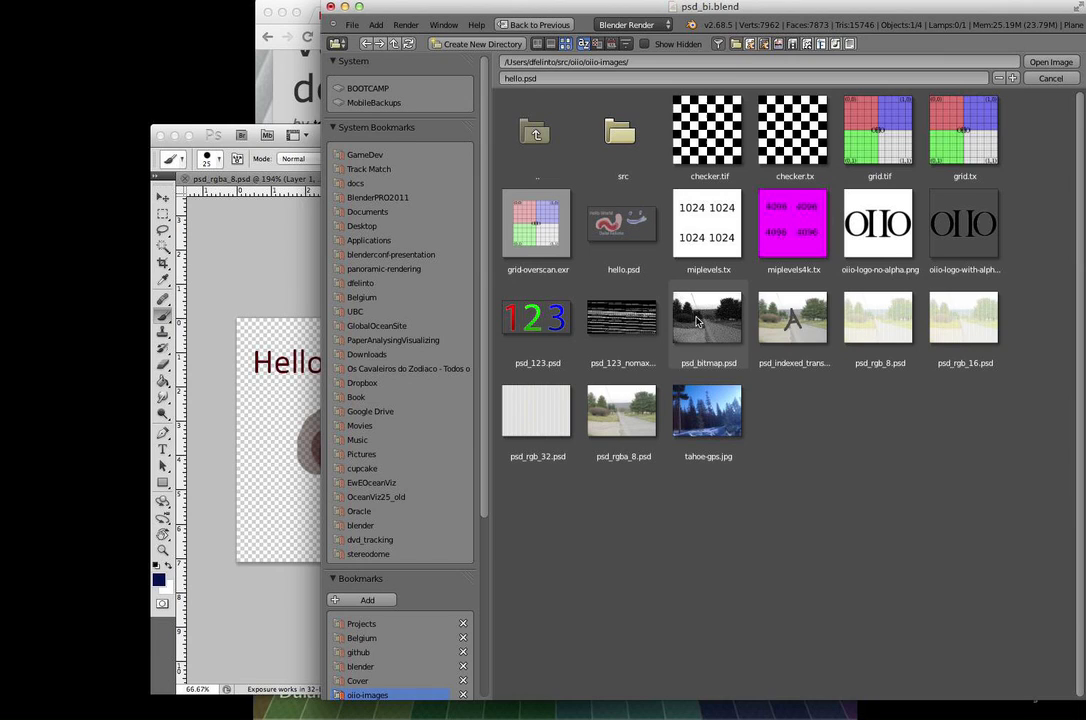
pyautogui.click(793, 318)
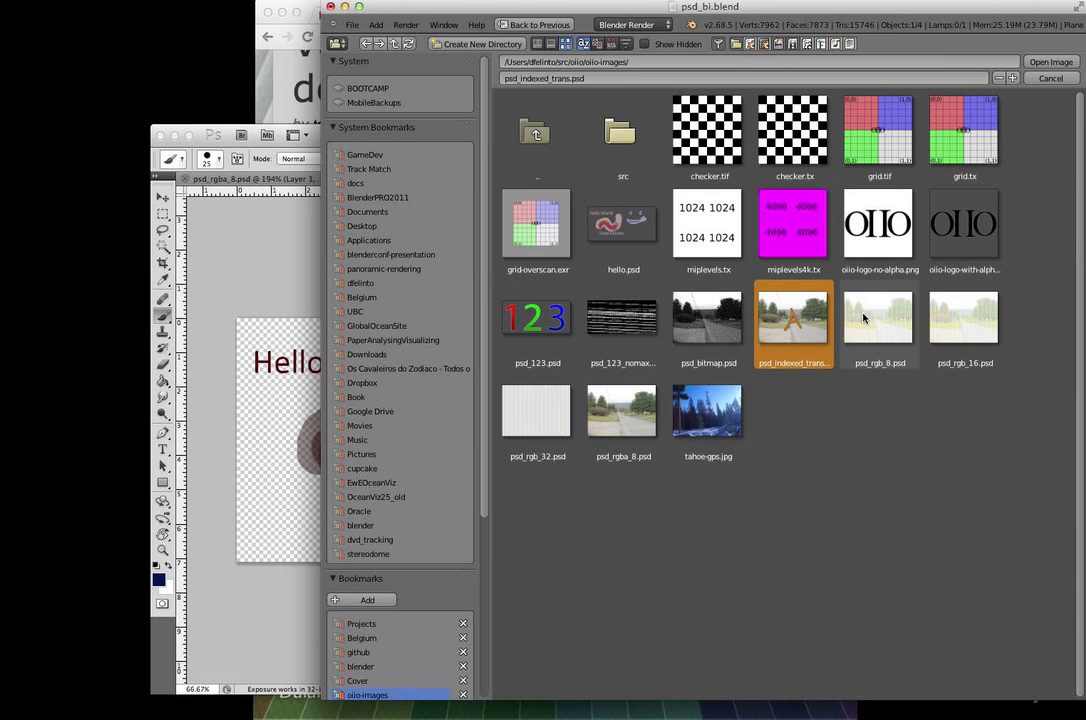
pyautogui.click(965, 318)
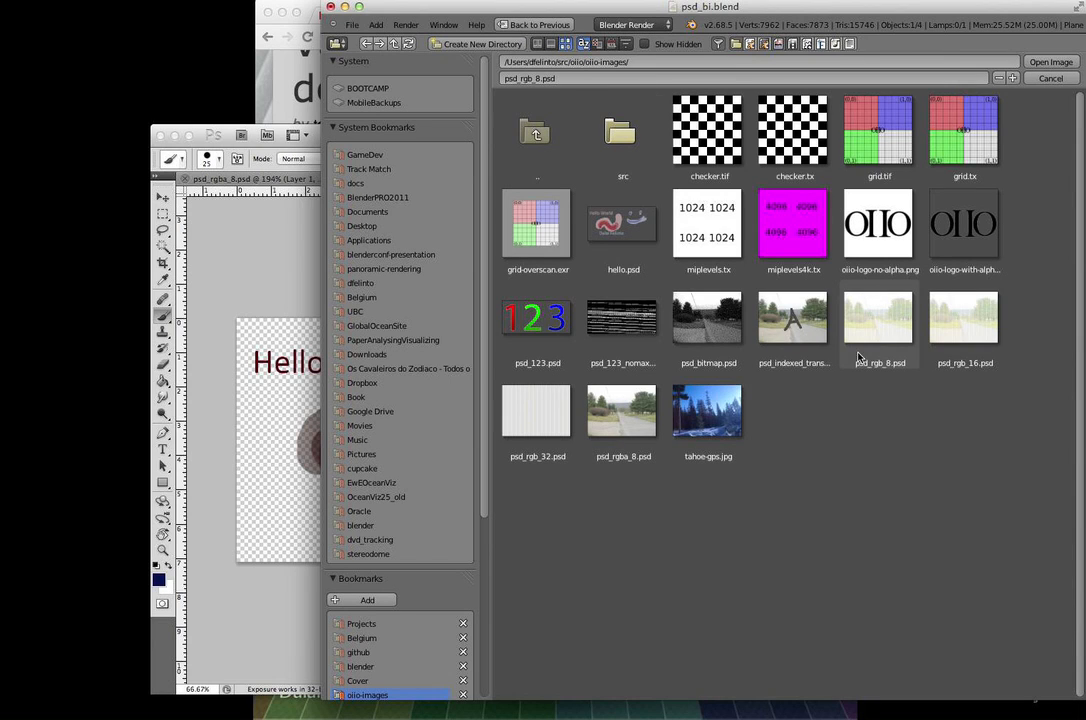
pyautogui.moveTo(801, 326)
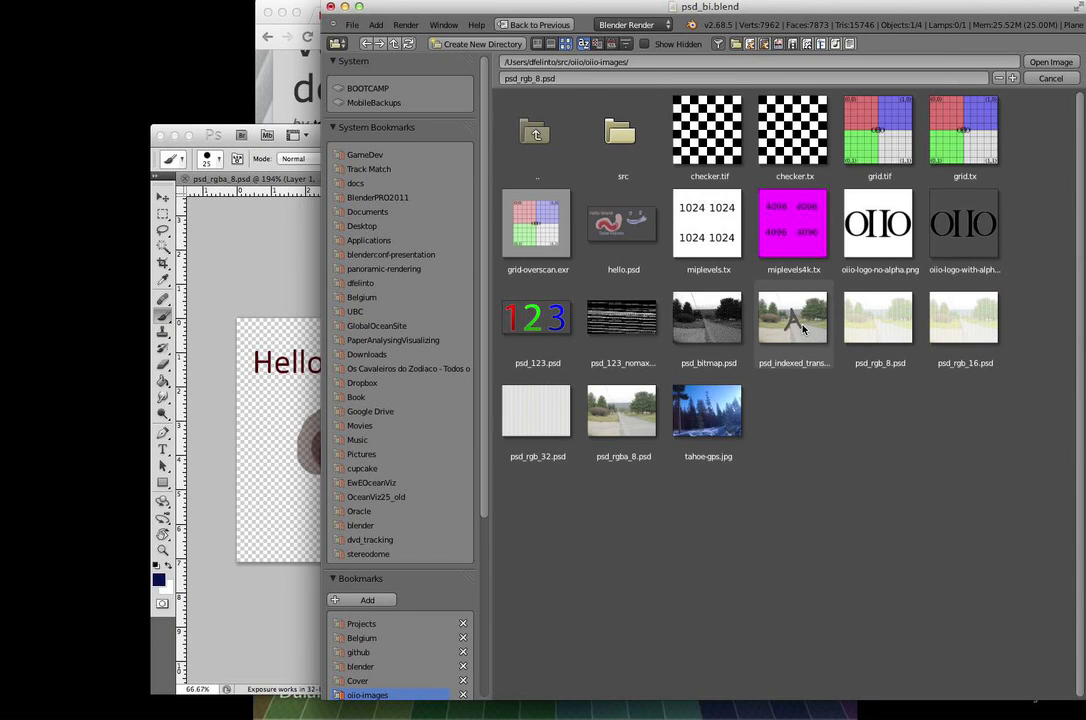
pyautogui.click(793, 318)
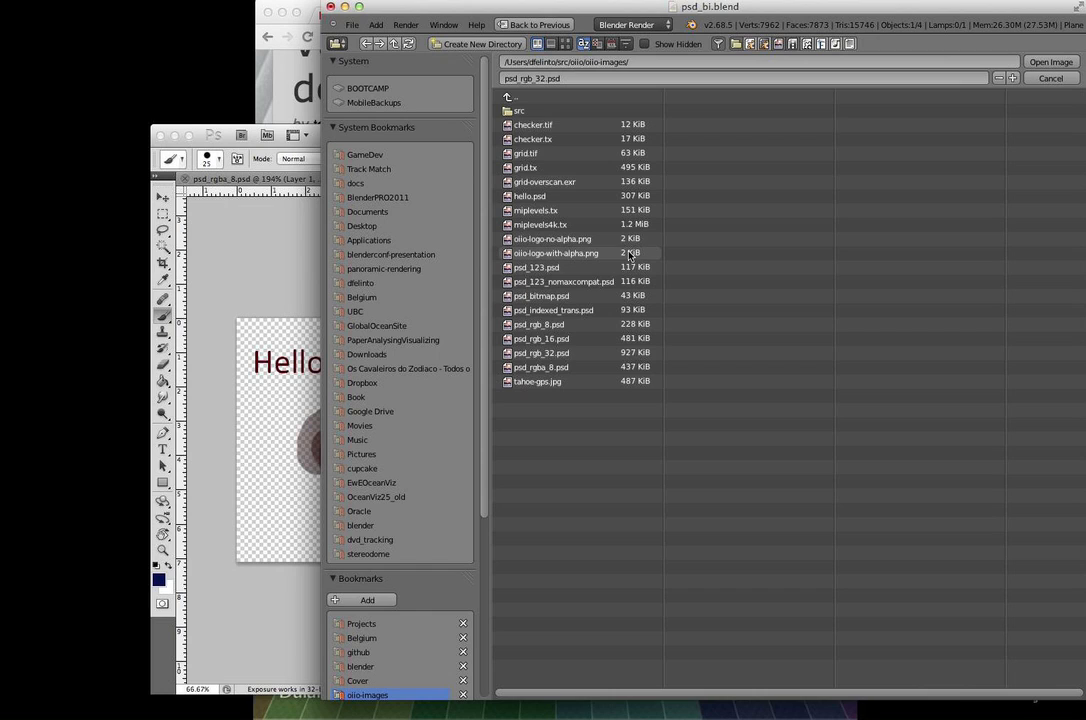
pyautogui.click(583, 44)
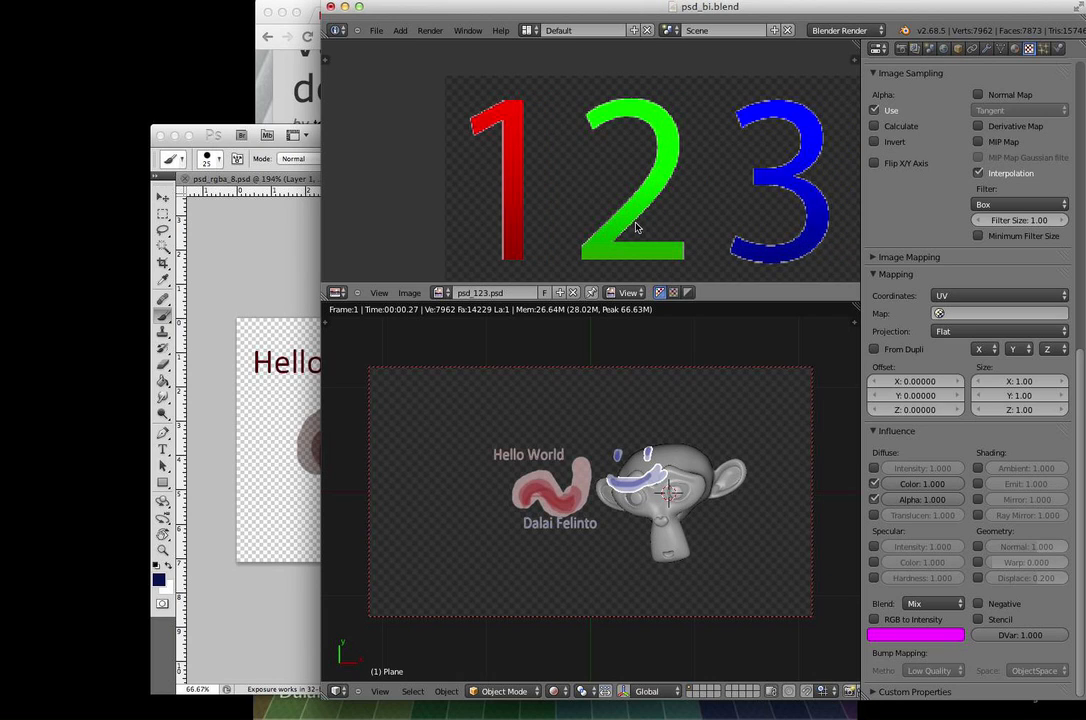
pyautogui.moveTo(492, 9)
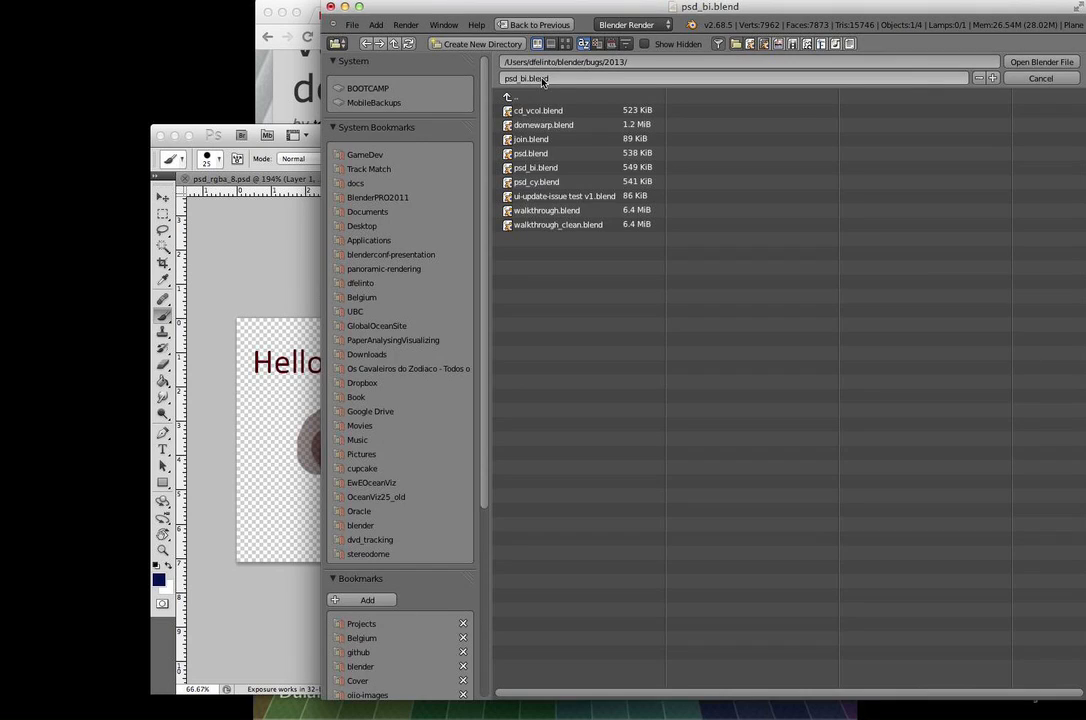
# - Open psd_cy.blend, switch to Rendered shading, and load hello.psd into the Image Texture
pyautogui.click(533, 181)
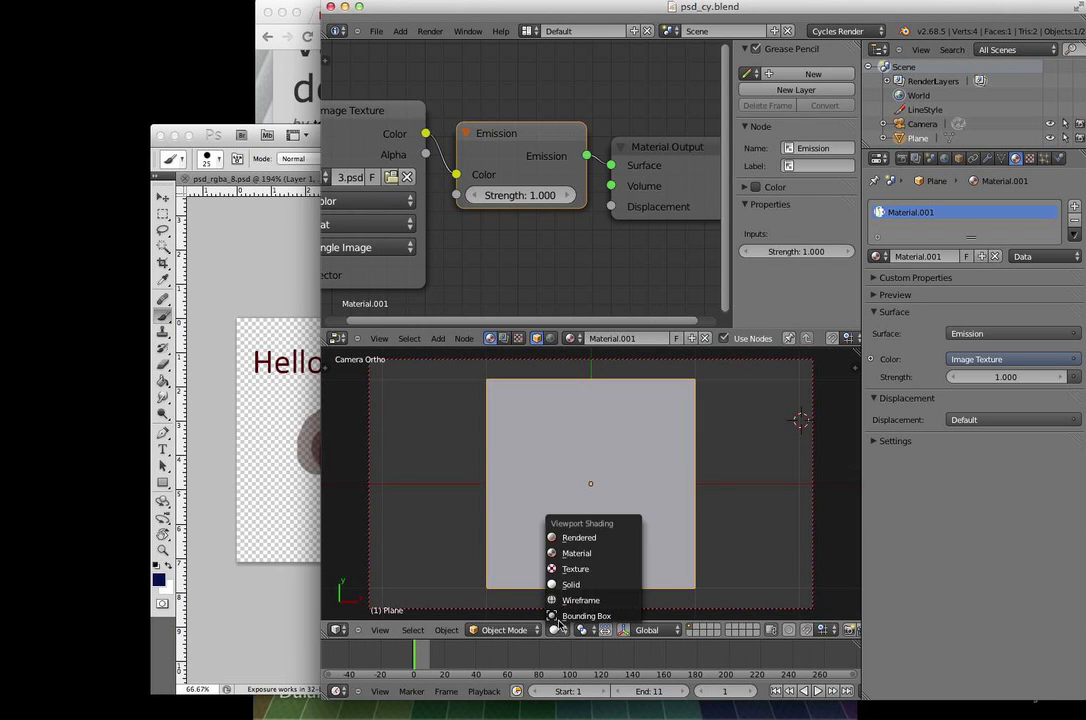
pyautogui.click(578, 537)
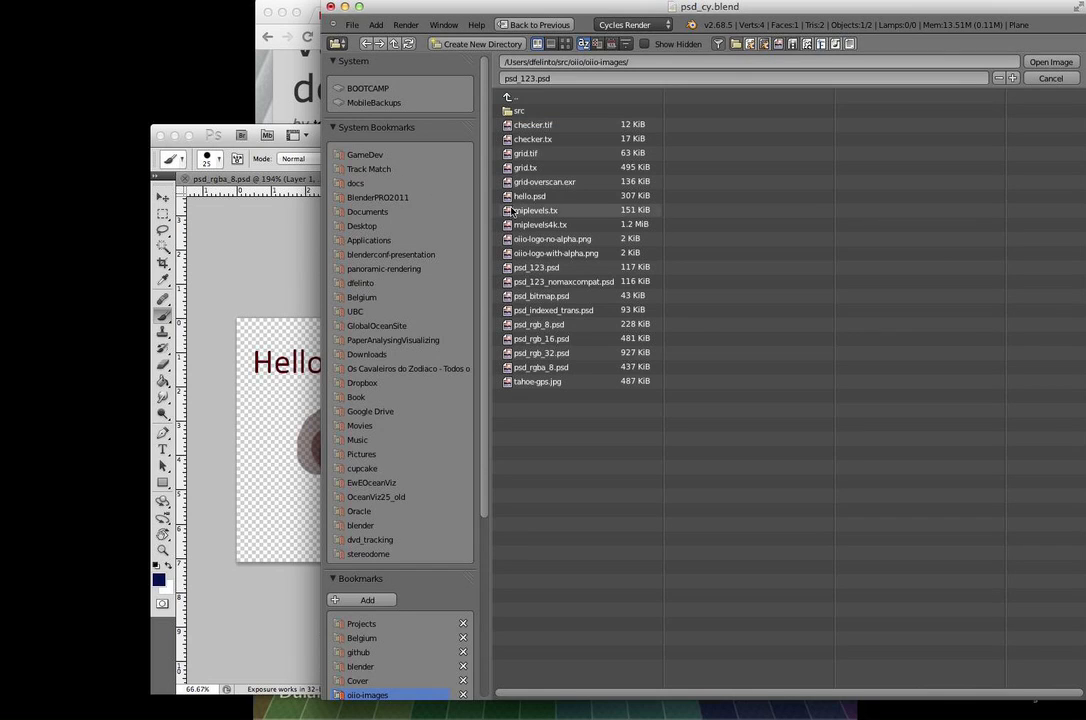
pyautogui.click(535, 196)
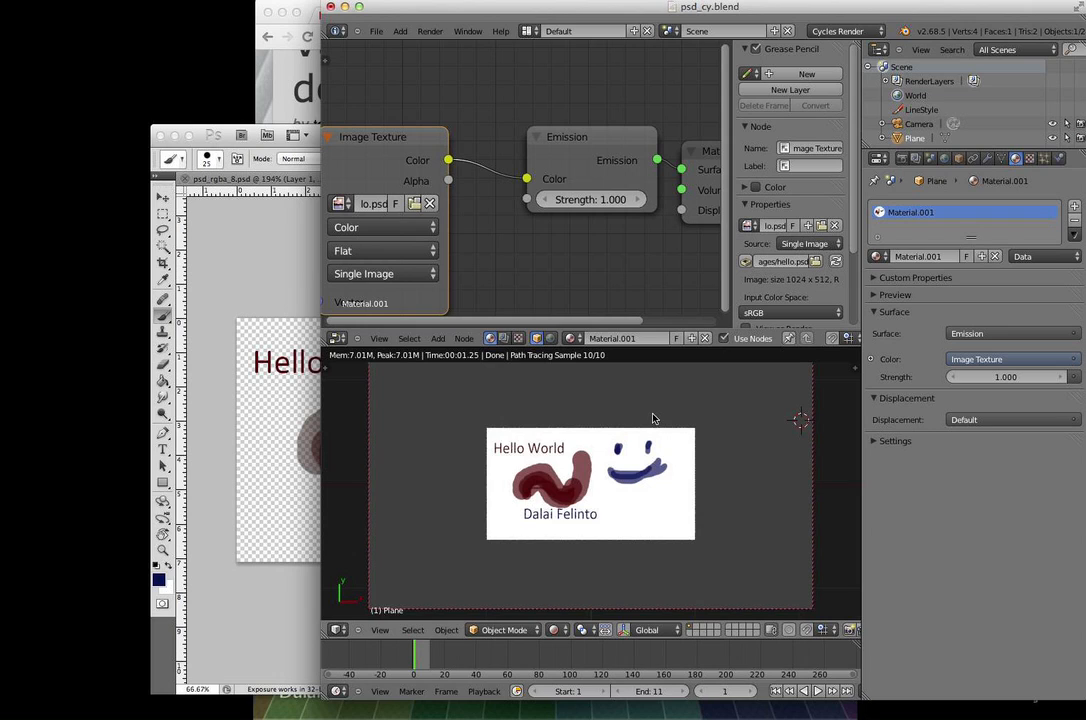
pyautogui.moveTo(470, 231)
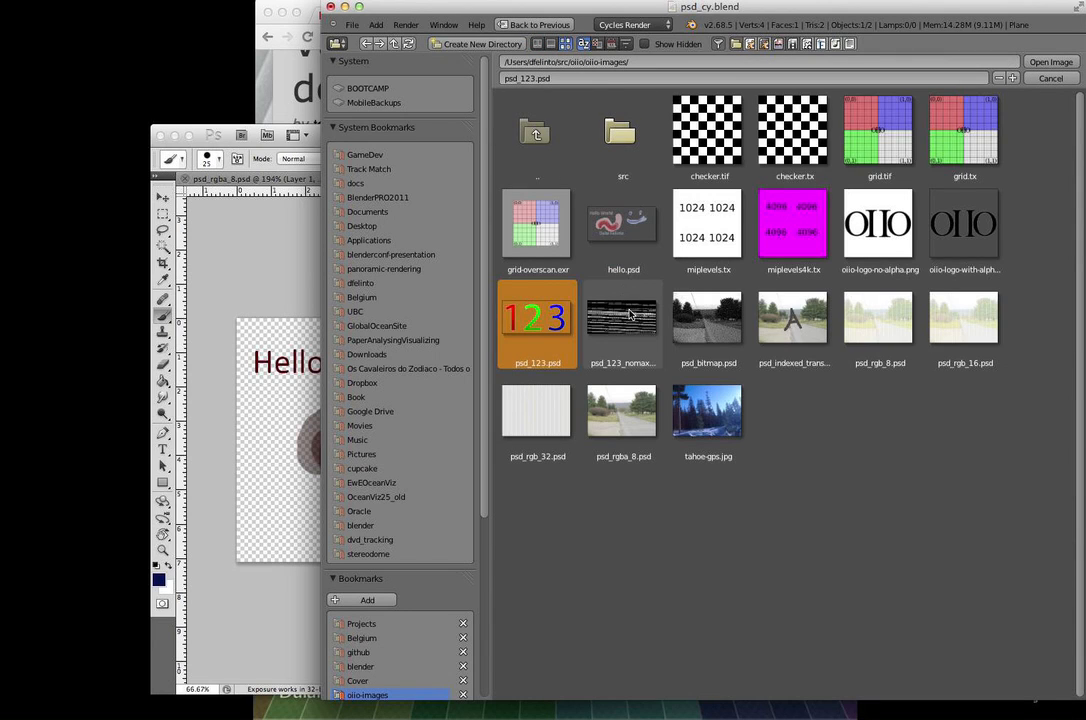
# - Load psd_indexed_trans.psd as the Image Texture and view the render
pyautogui.click(622, 410)
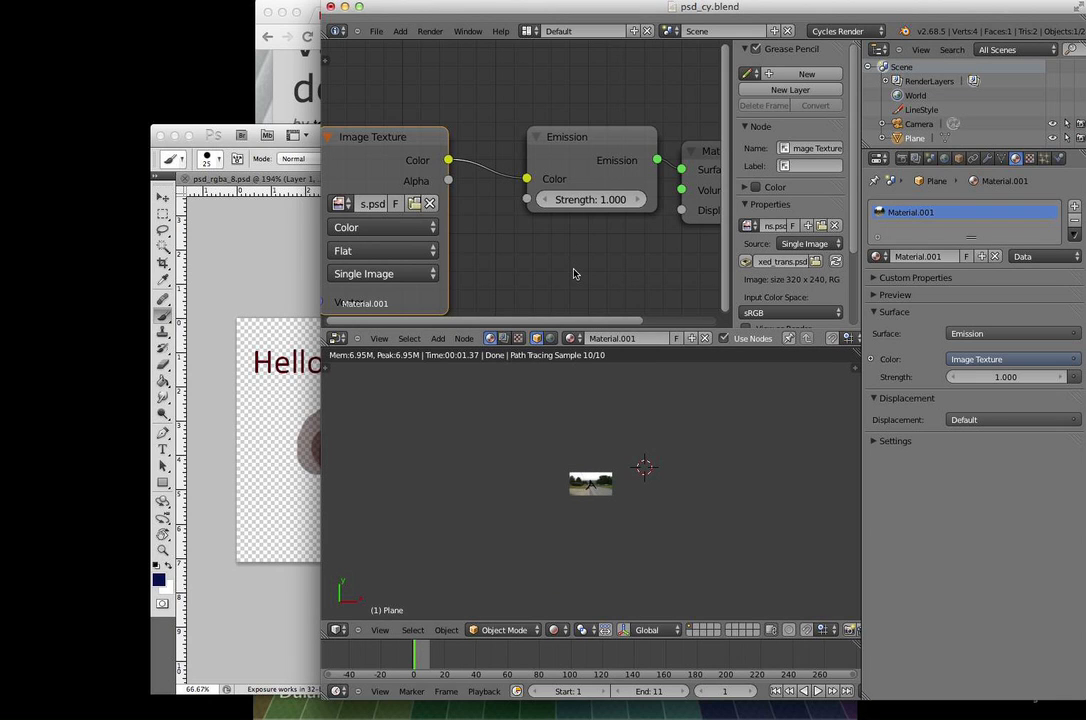
pyautogui.moveTo(262, 92)
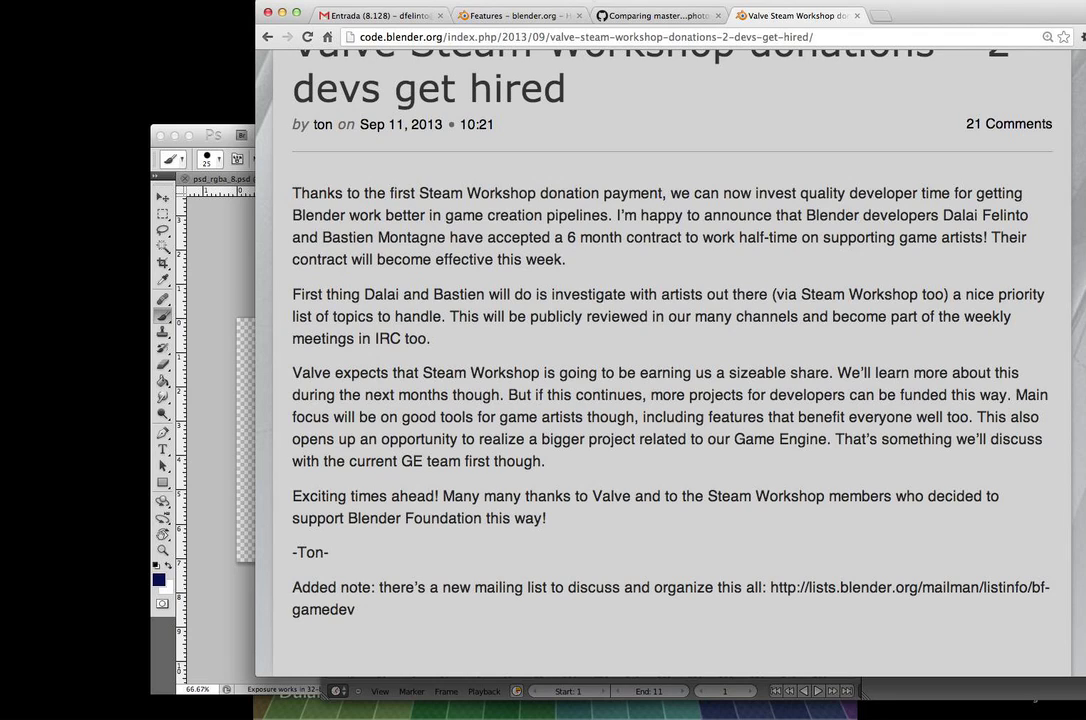
# - Revisit the blender.org features tab, then load the Dfelinto Blender wiki user page in a new tab
pyautogui.click(515, 15)
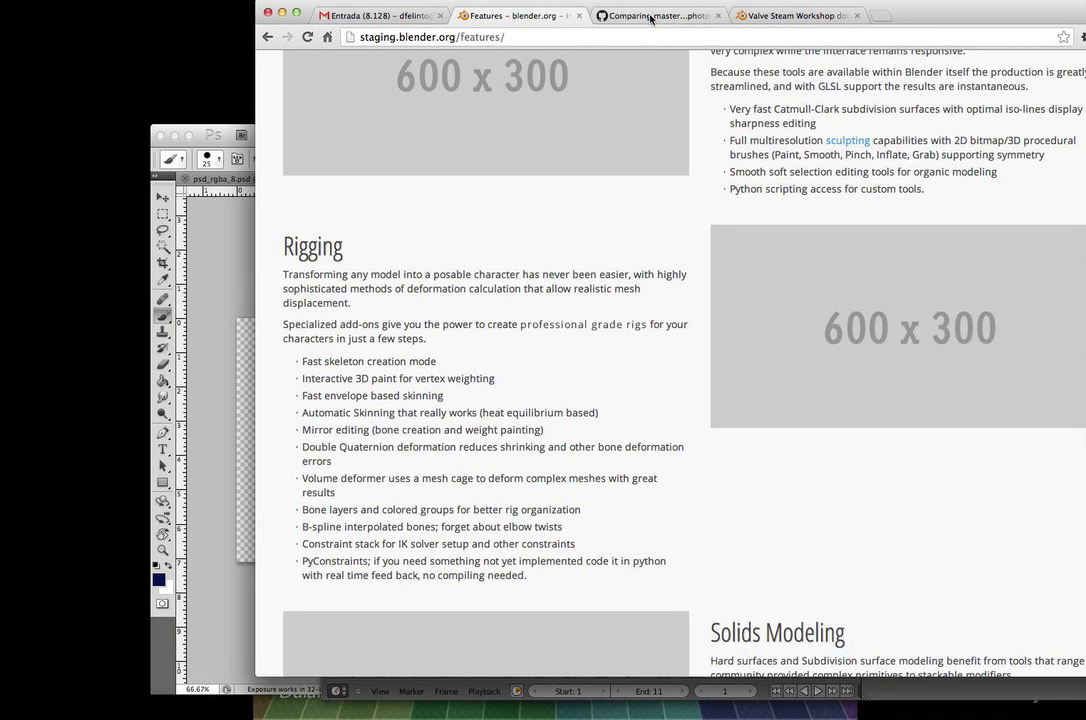
pyautogui.click(651, 15)
pyautogui.write('wiki d')
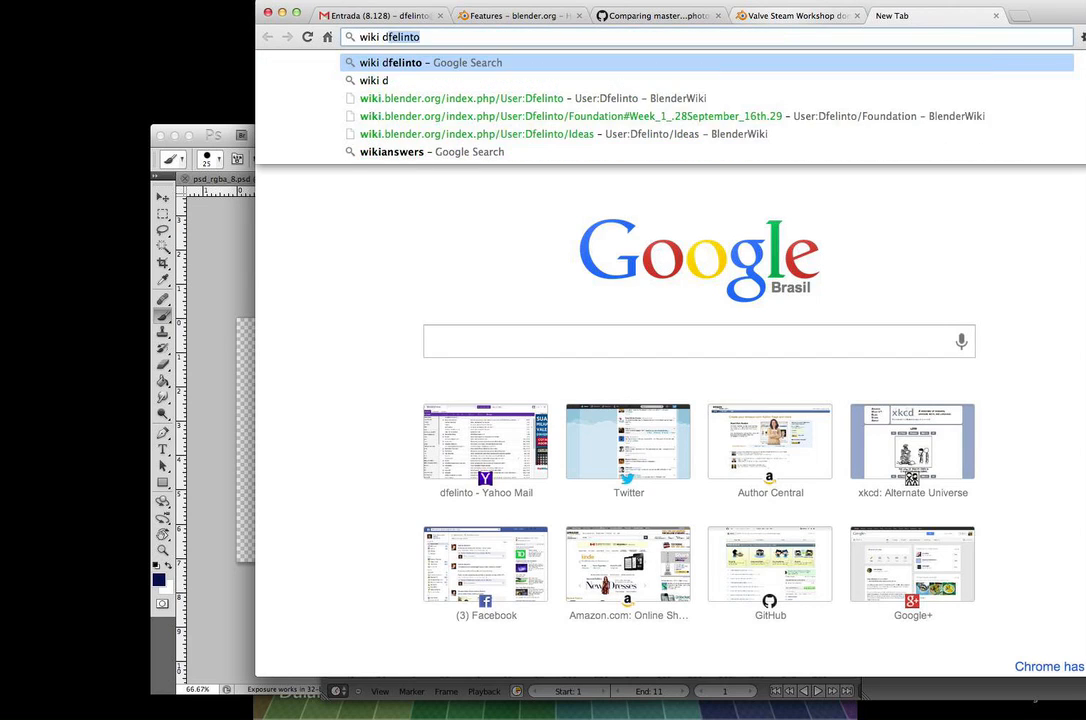
pyautogui.click(481, 97)
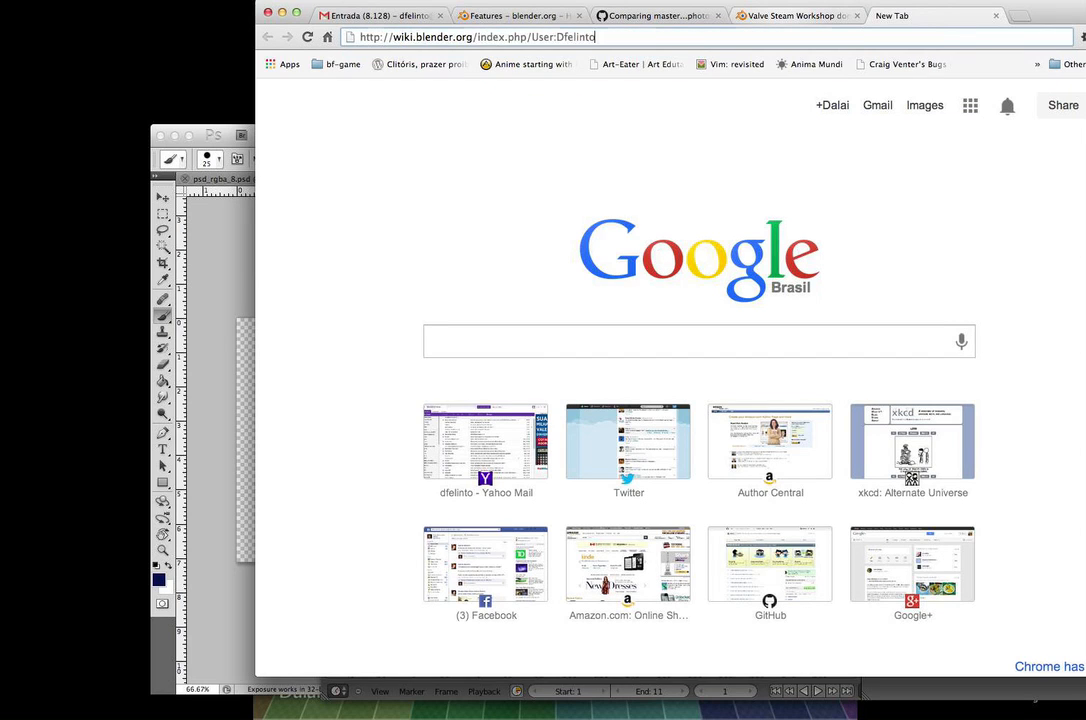
pyautogui.press('Return')
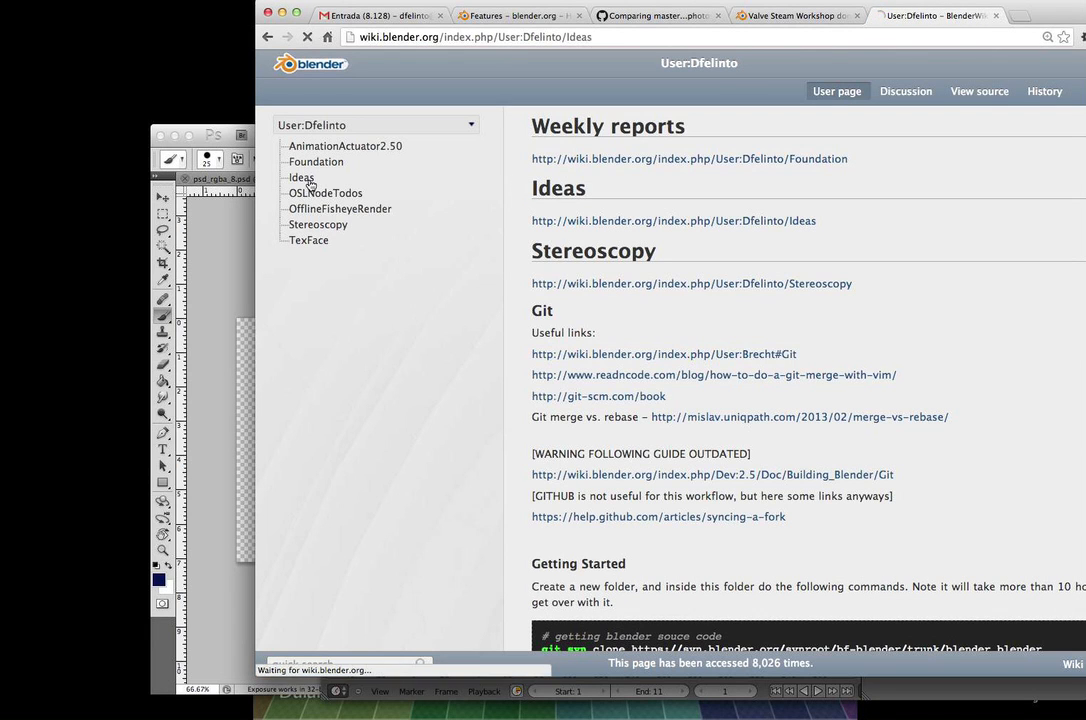
# - Read the wiki Ideas page's Photoshop PSD notes, highlighting the keep-layers-separate paragraph
pyautogui.click(302, 177)
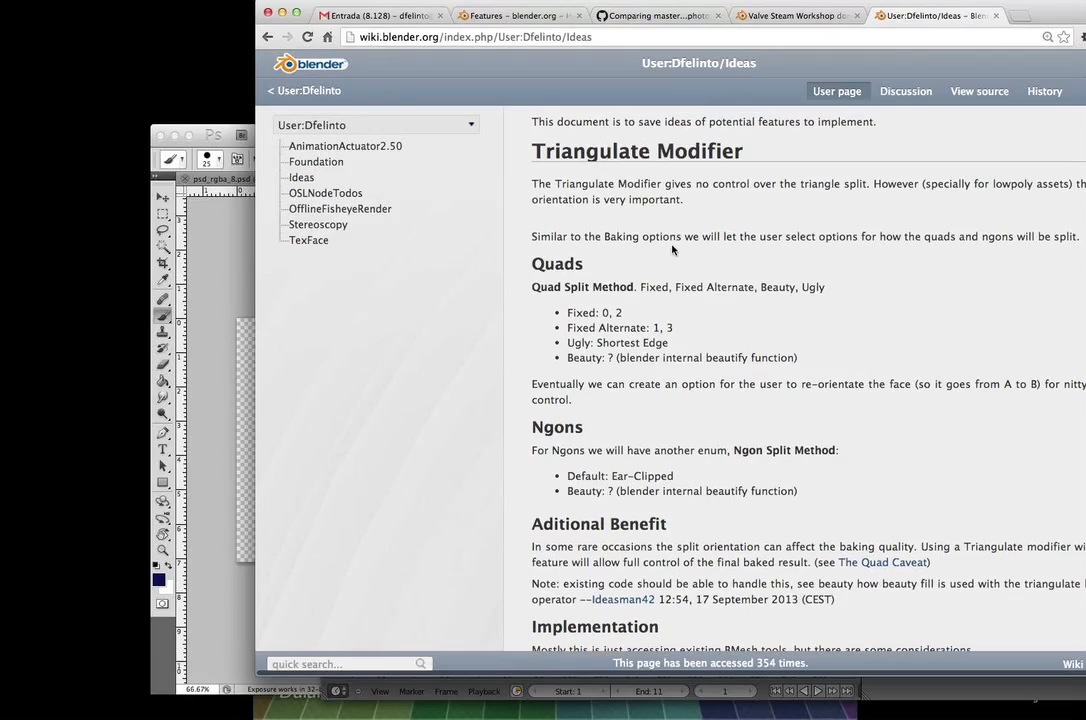
pyautogui.scroll(-3)
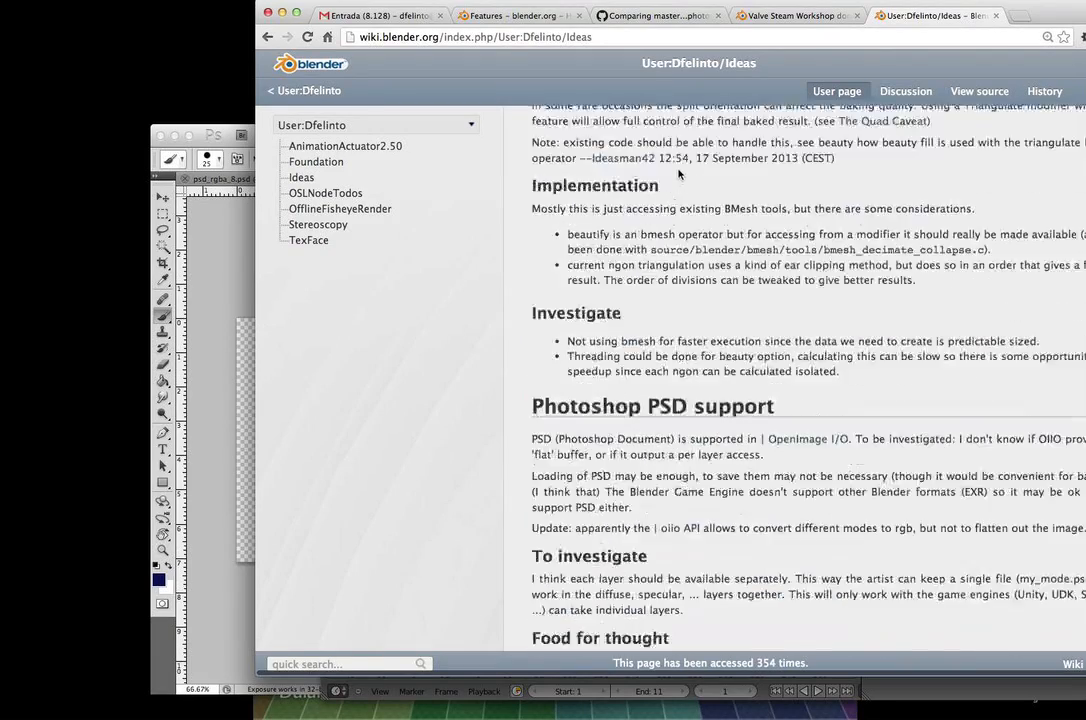
pyautogui.scroll(-3)
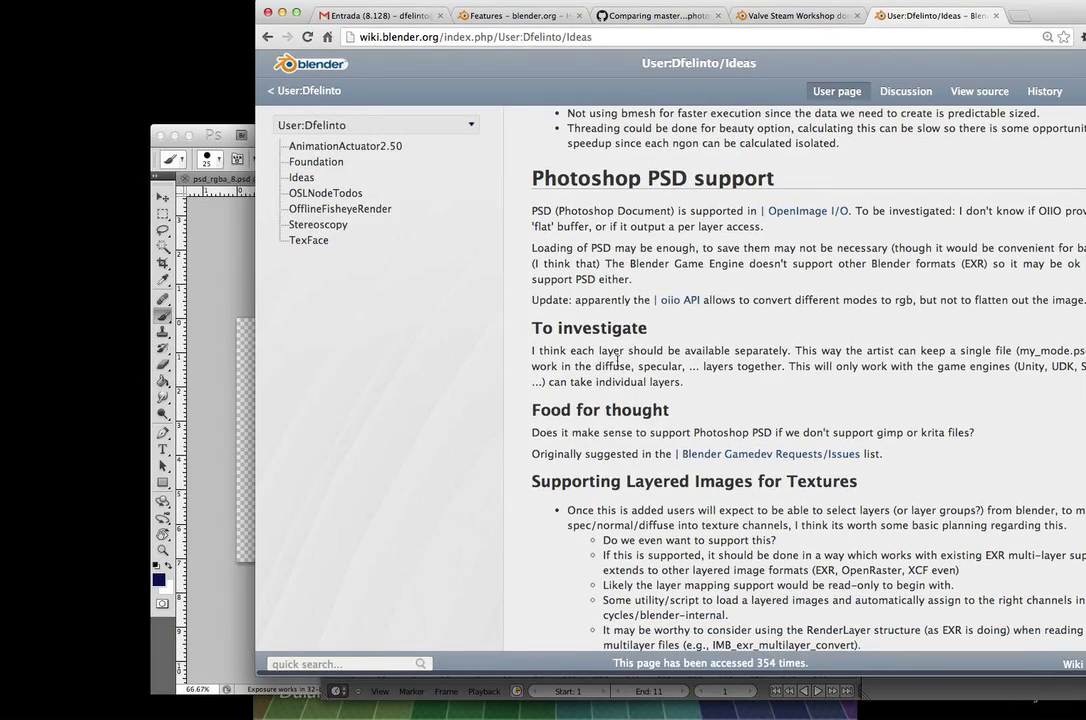
pyautogui.moveTo(631, 350); pyautogui.dragTo(631, 381)
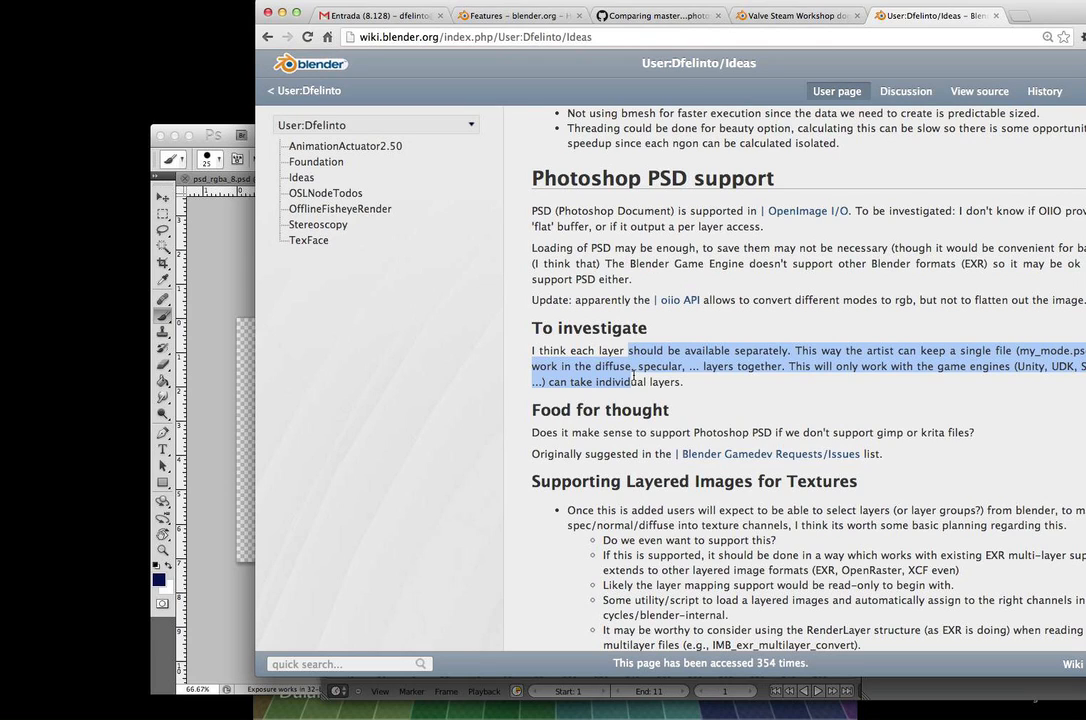
pyautogui.scroll(-3)
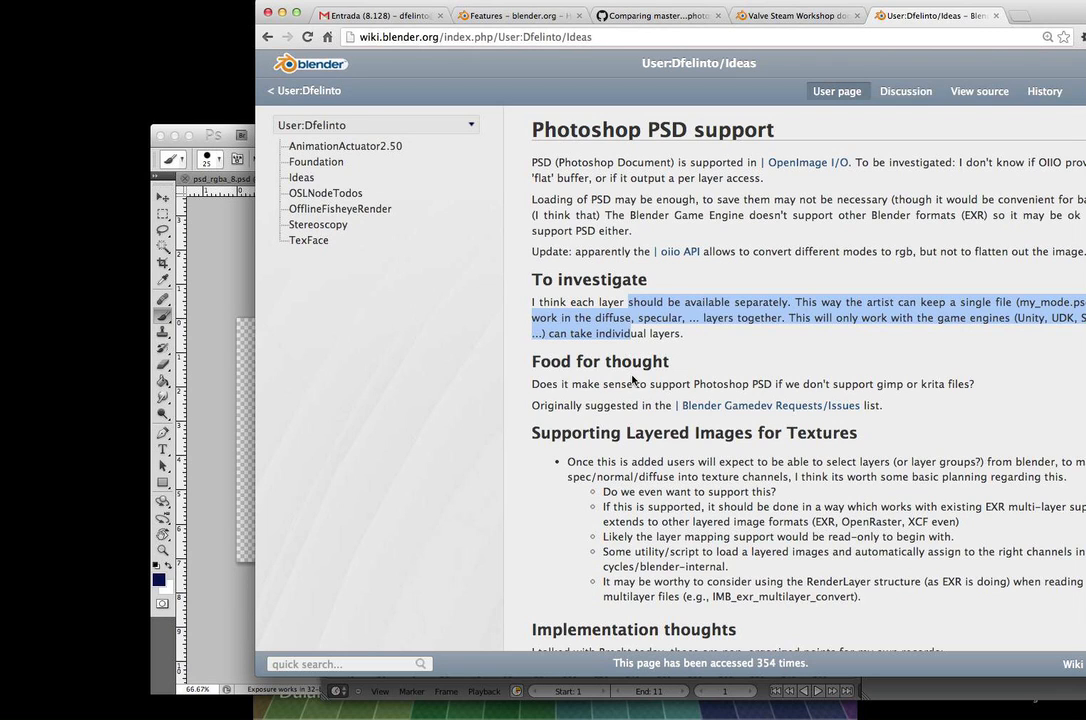
pyautogui.scroll(-3)
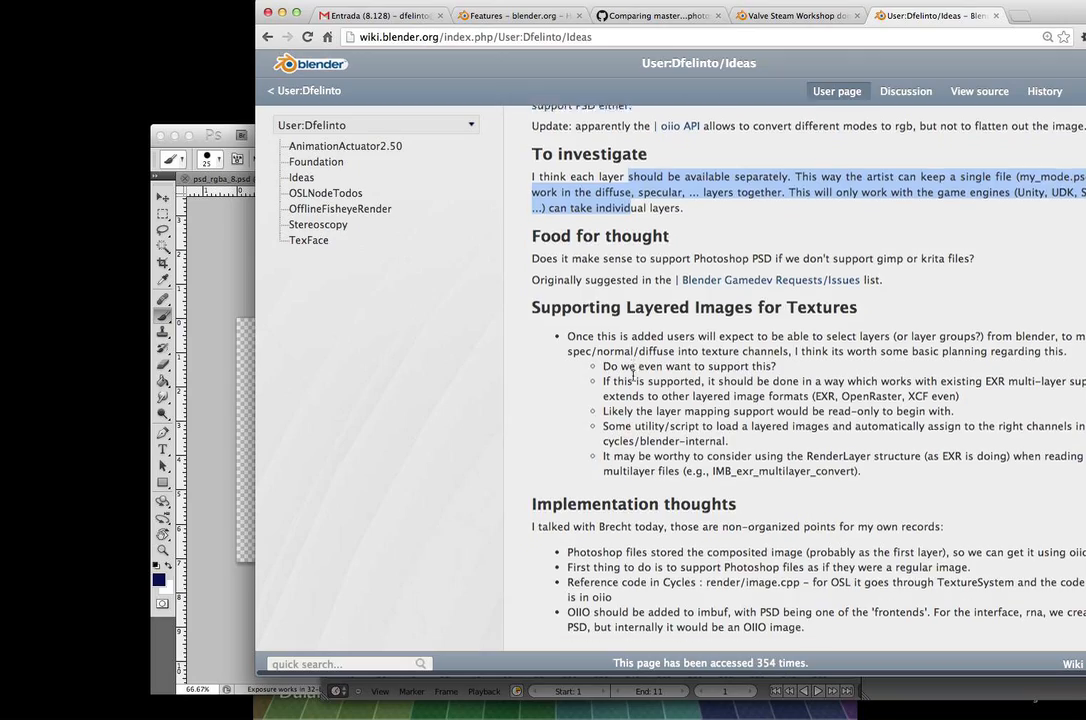
pyautogui.scroll(-3)
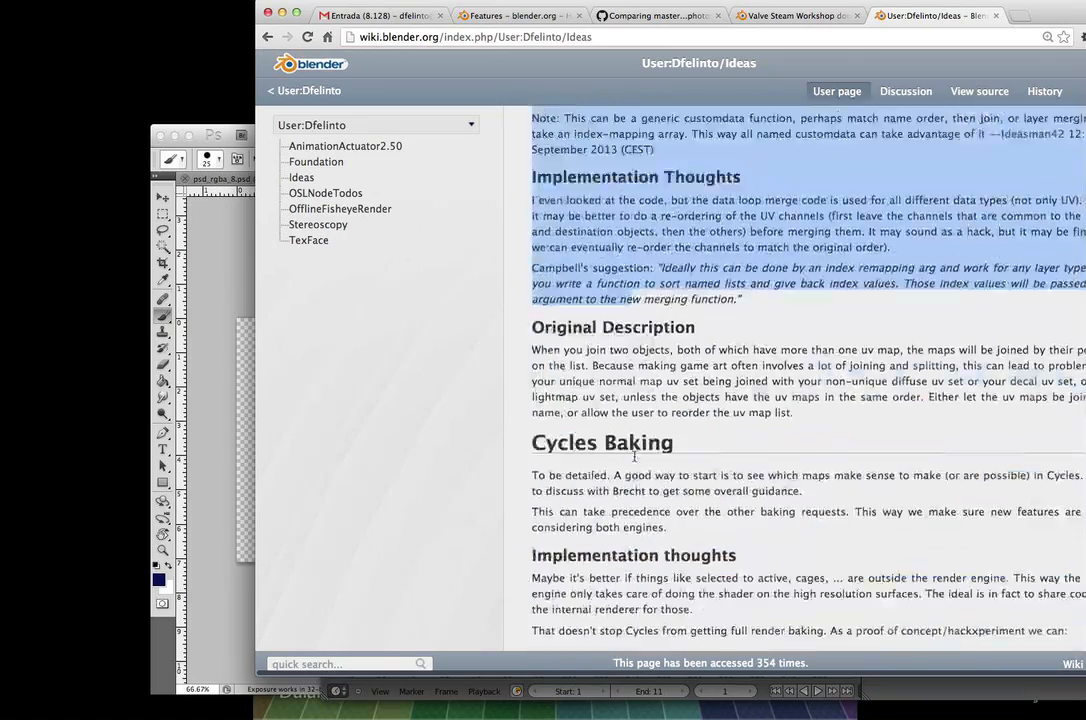
pyautogui.scroll(-3)
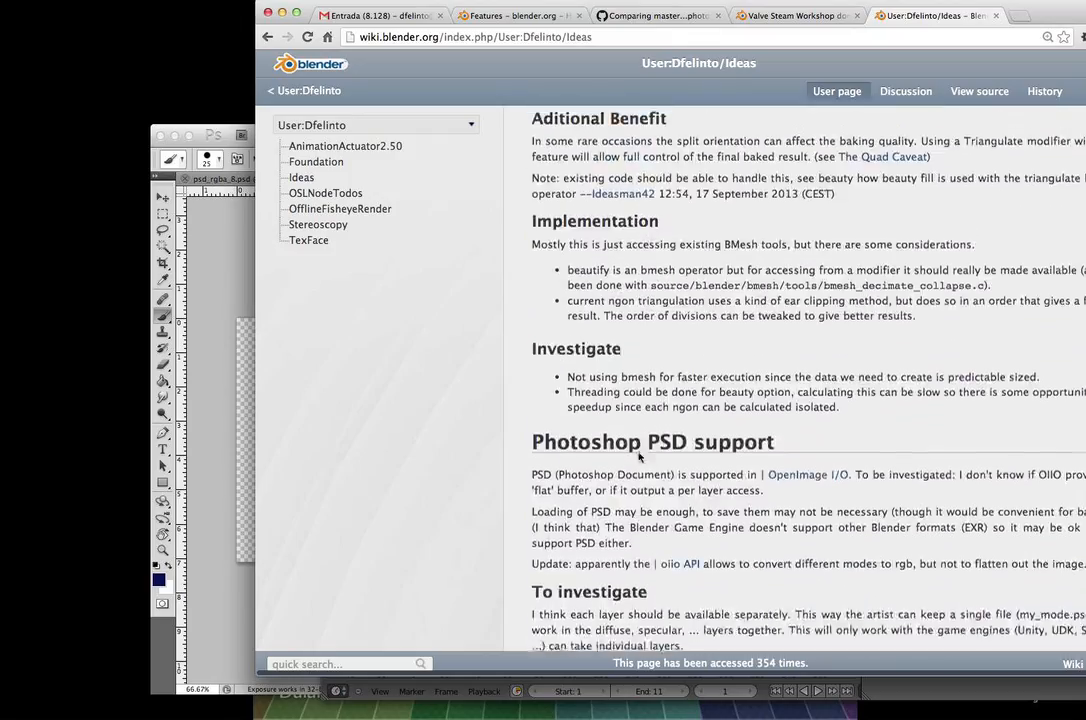
pyautogui.scroll(-3)
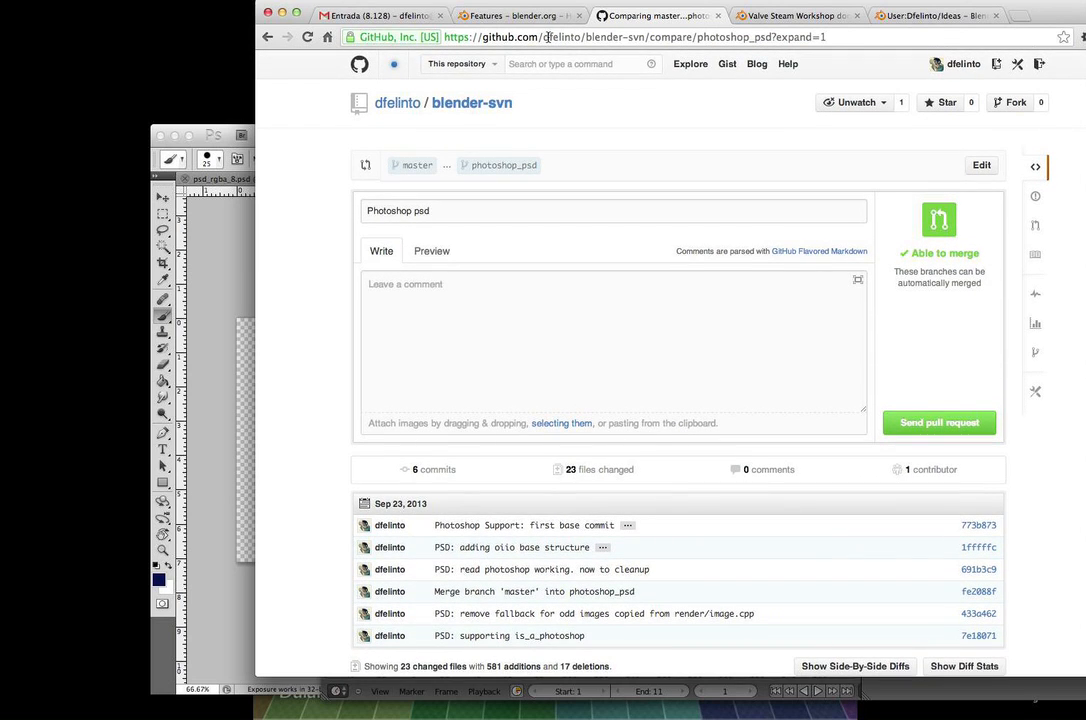
# - Review the photoshop_psd branch's six commits and CMakeLists PSD option diff on GitHub
pyautogui.click(590, 47)
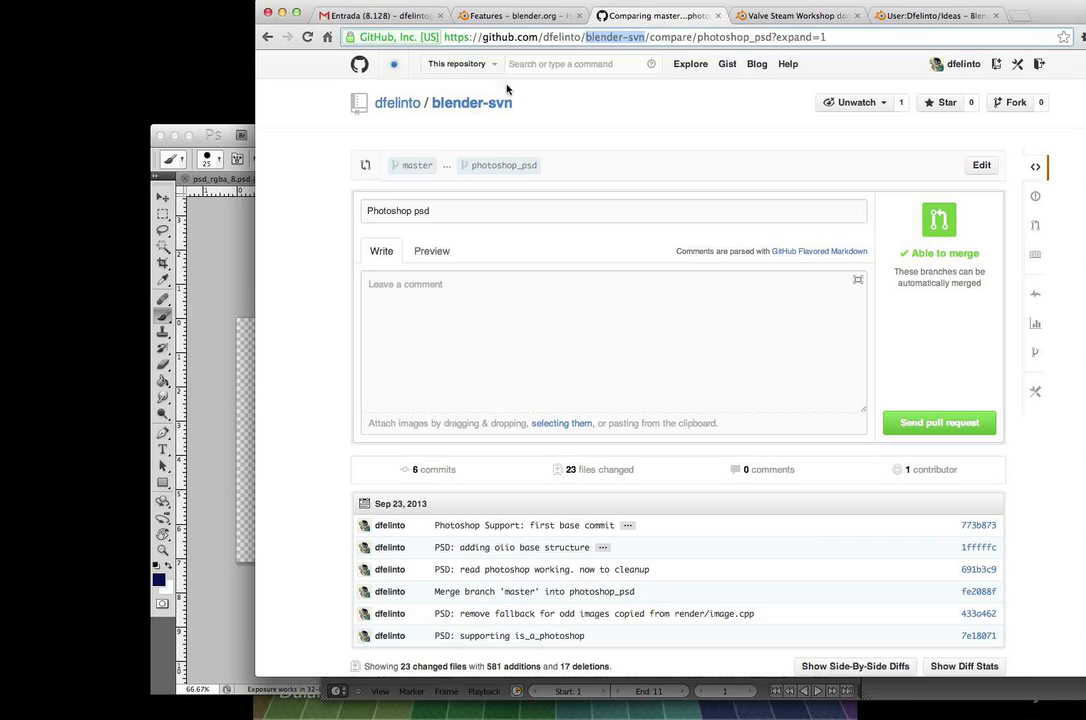
pyautogui.scroll(-3)
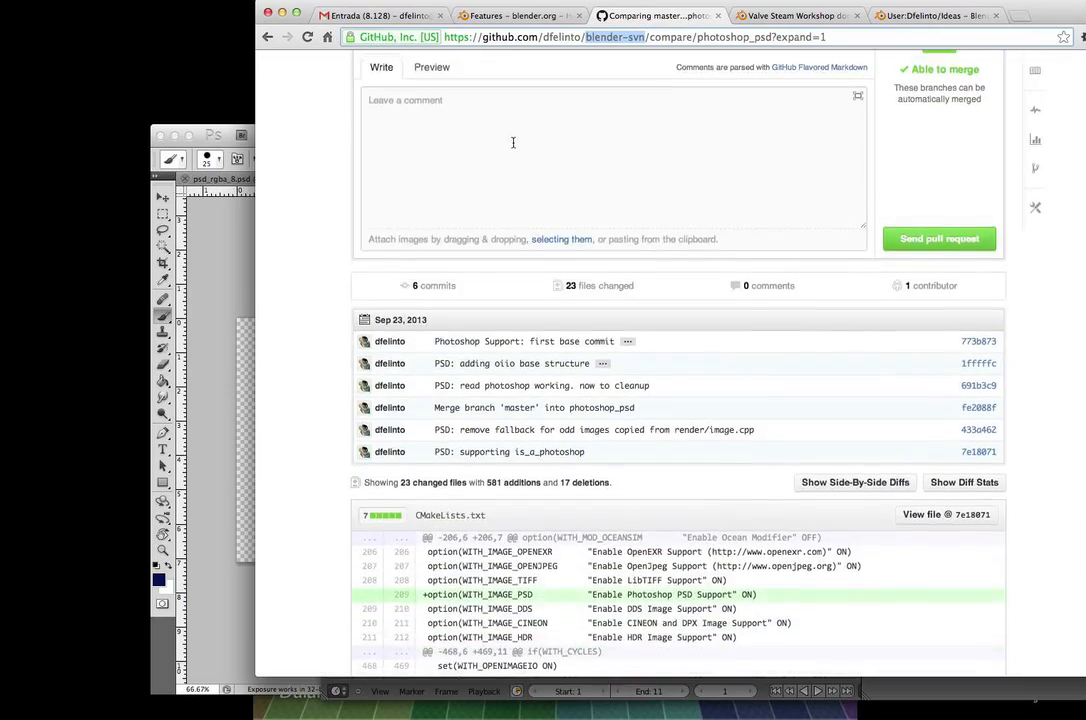
pyautogui.scroll(-3)
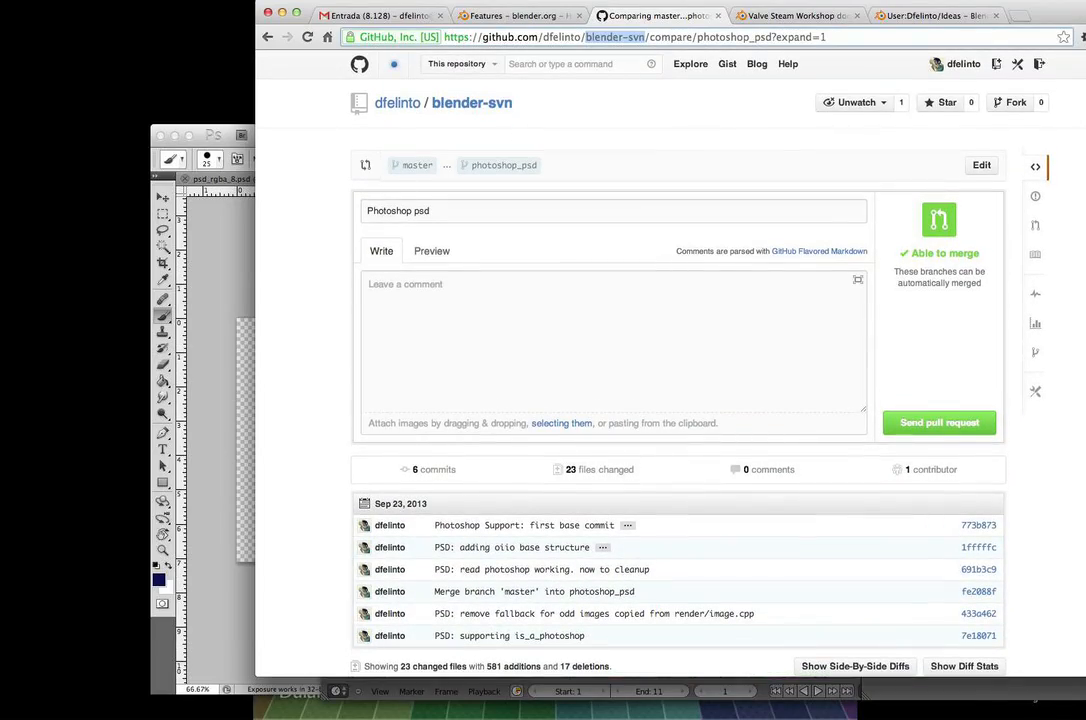
pyautogui.click(515, 15)
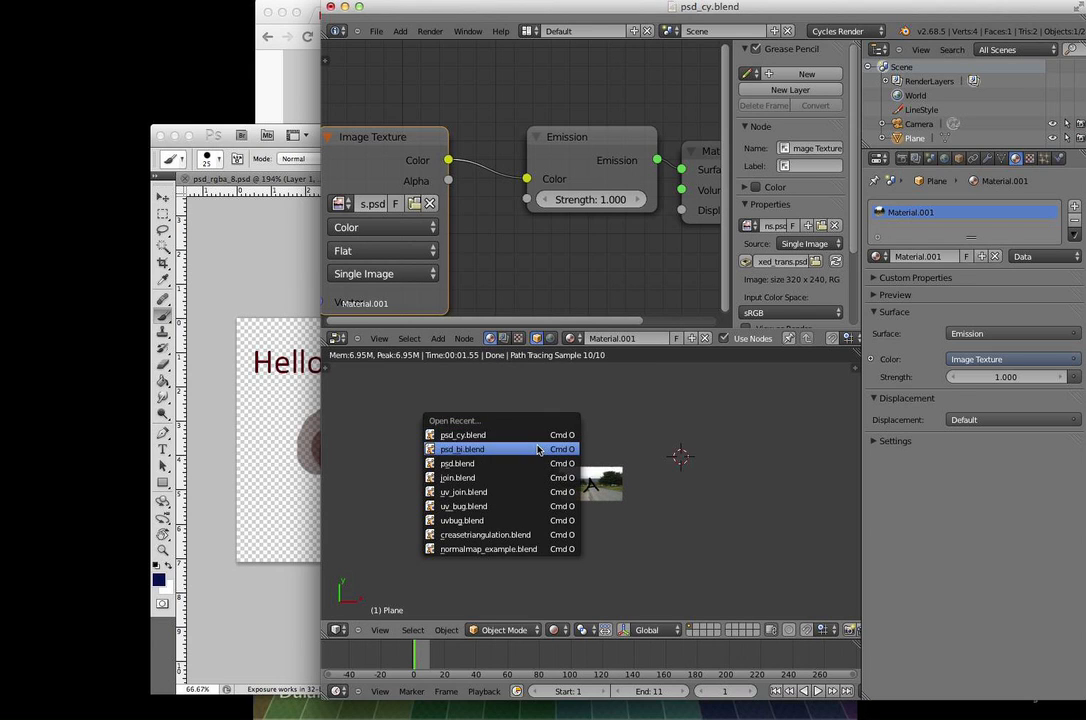
# - Reopen psd_bi.blend and display only the alpha channel of psd_123.psd
pyautogui.click(462, 448)
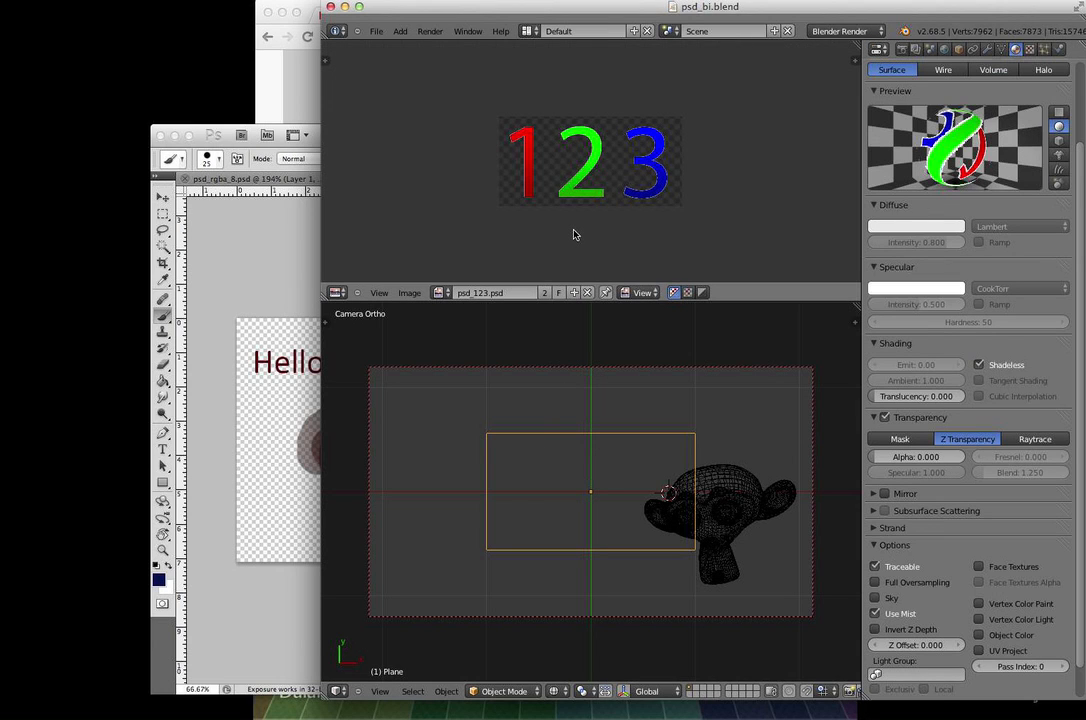
pyautogui.click(700, 292)
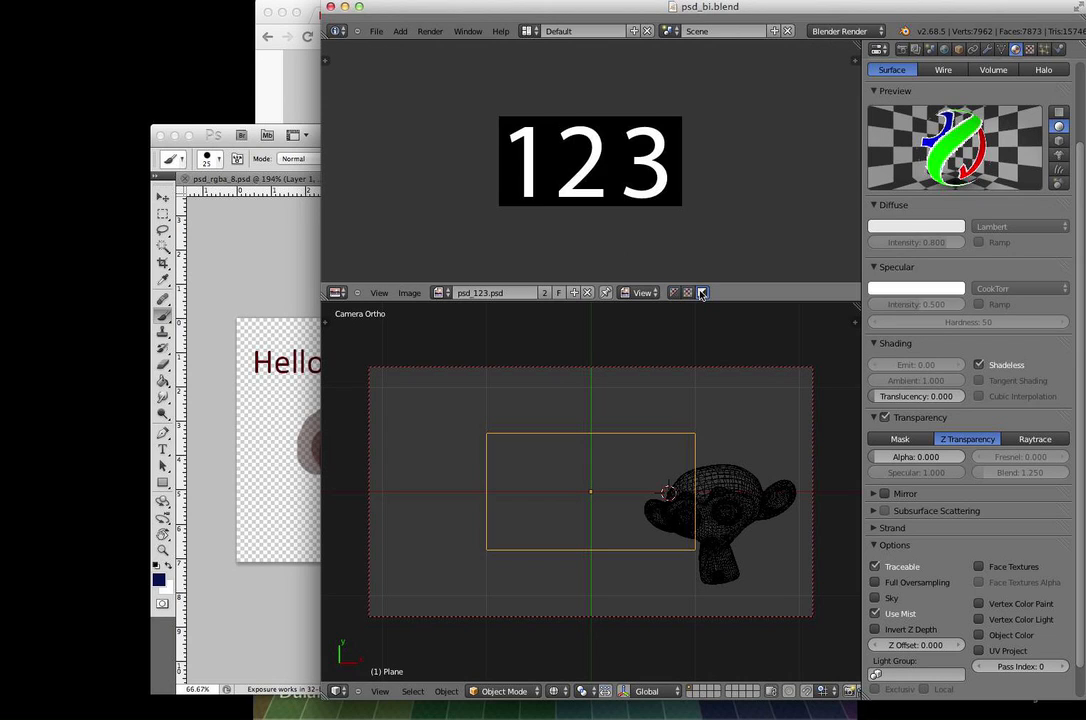